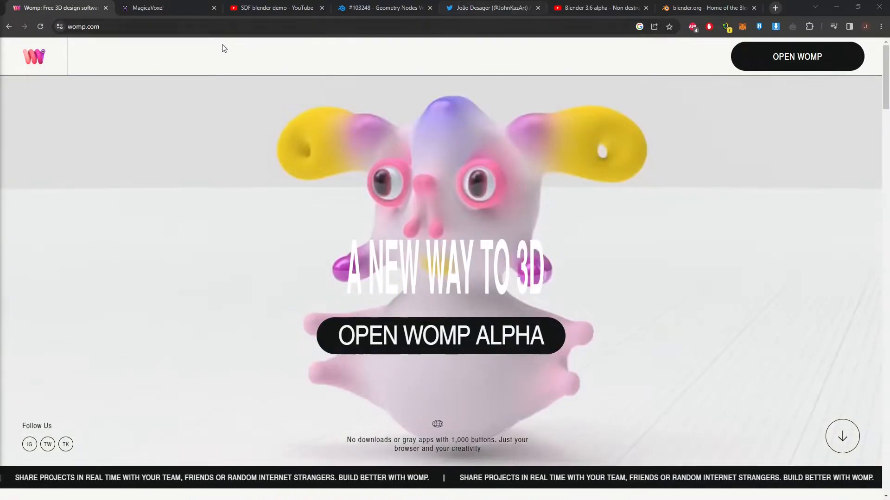
- Browse the MagicaCSG page and SDF blender demo video, then land on the Geometry Nodes volume issue
click(165, 7)
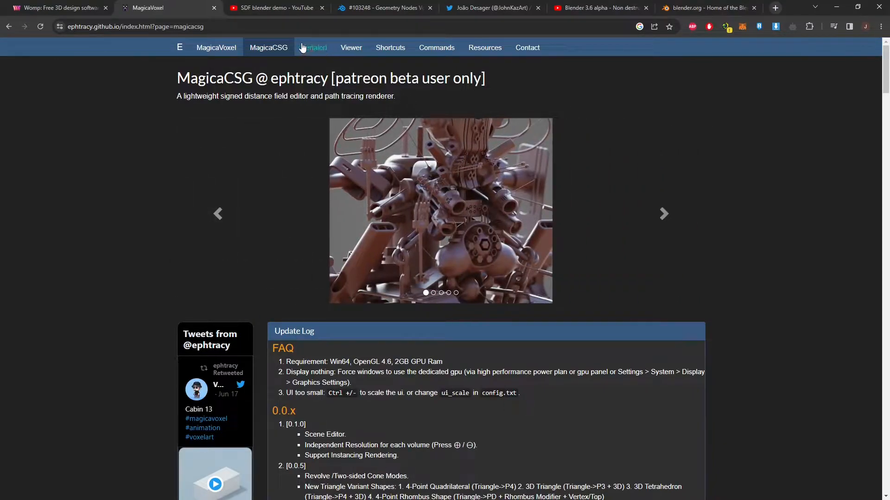
click(275, 8)
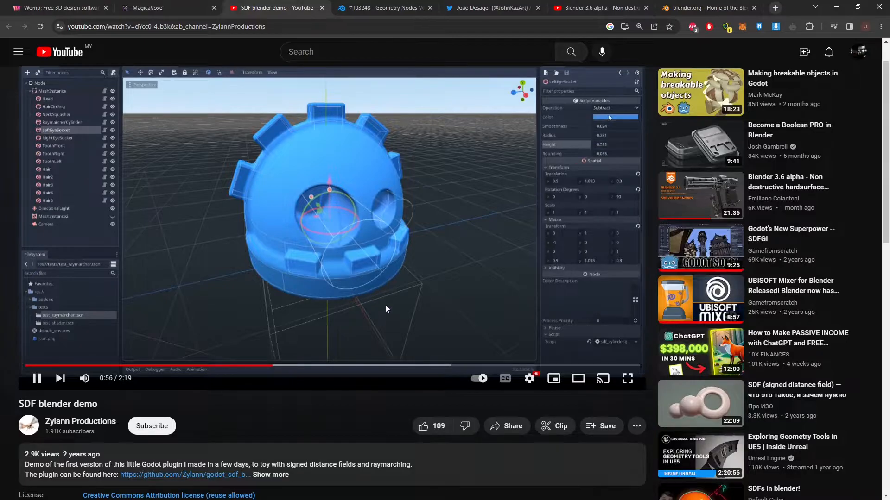
click(615, 118)
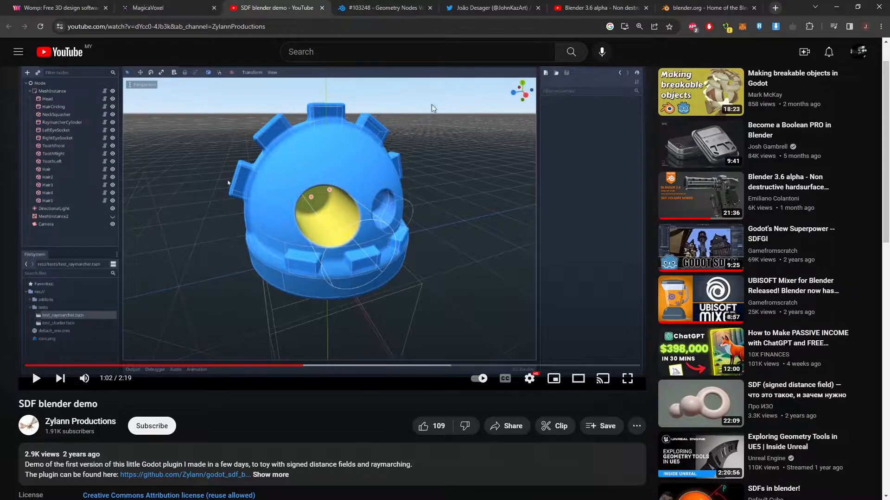
click(383, 8)
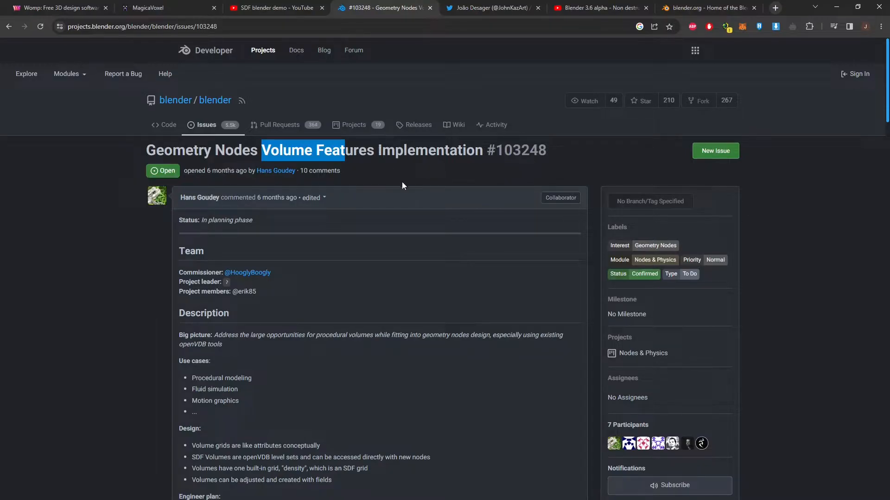
- Scroll the volume issue, review the ConjureSDF developer's tweets, then open the Blender 3.6 alpha SDF video
scroll(down, 3)
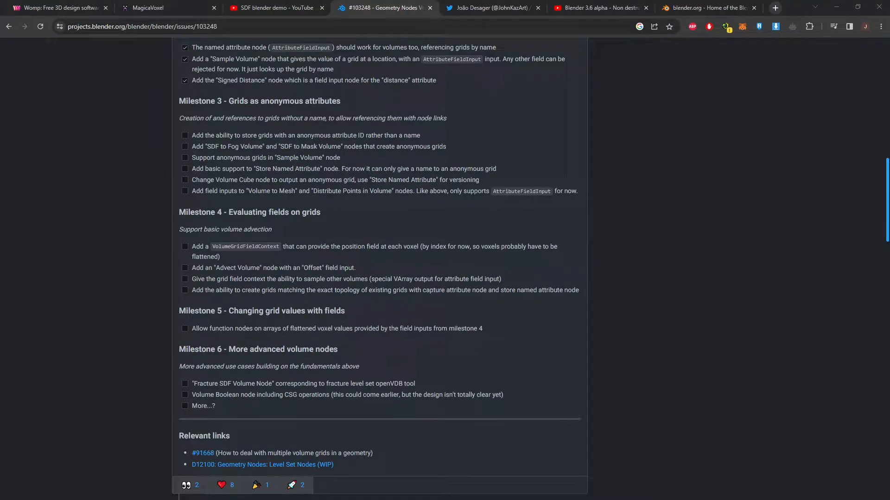
click(491, 8)
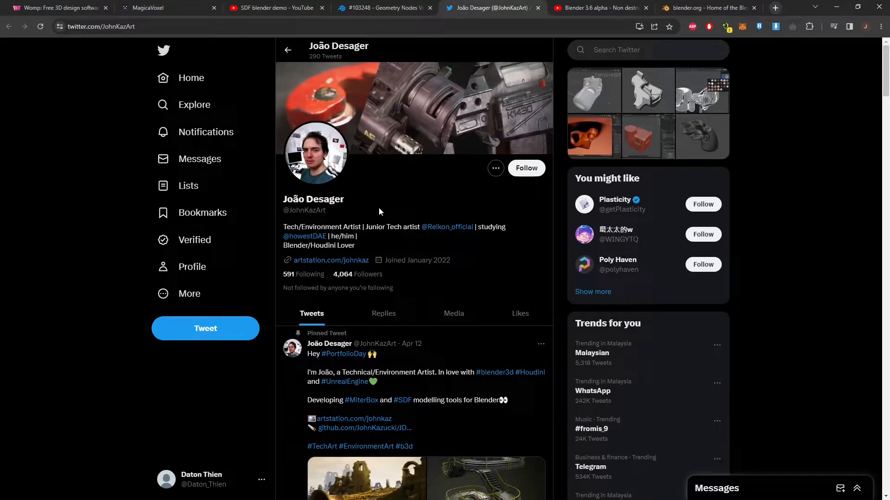
scroll(down, 3)
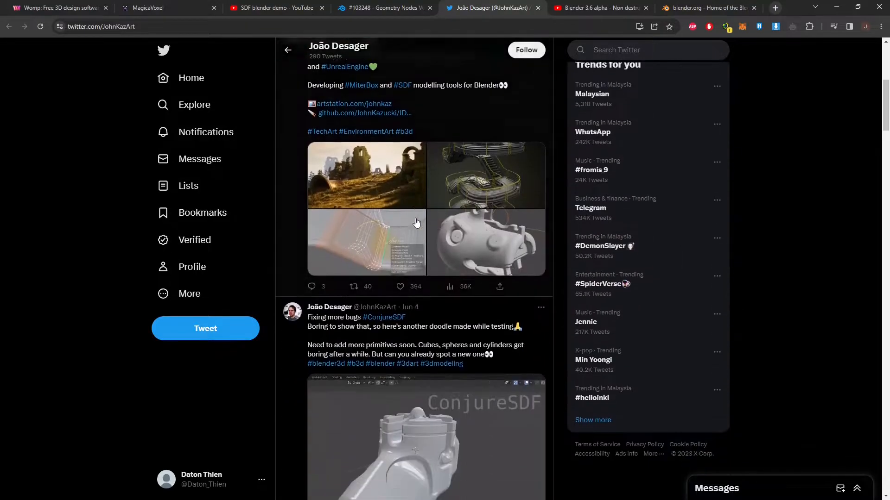
scroll(down, 3)
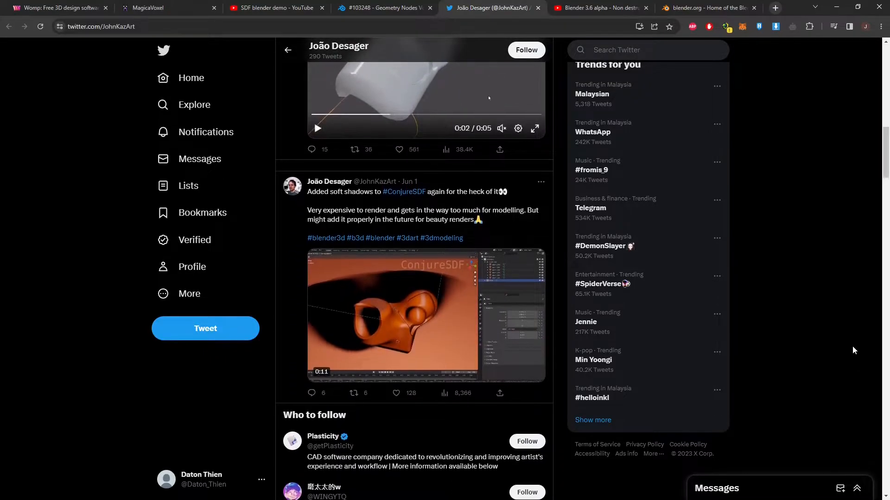
scroll(down, 3)
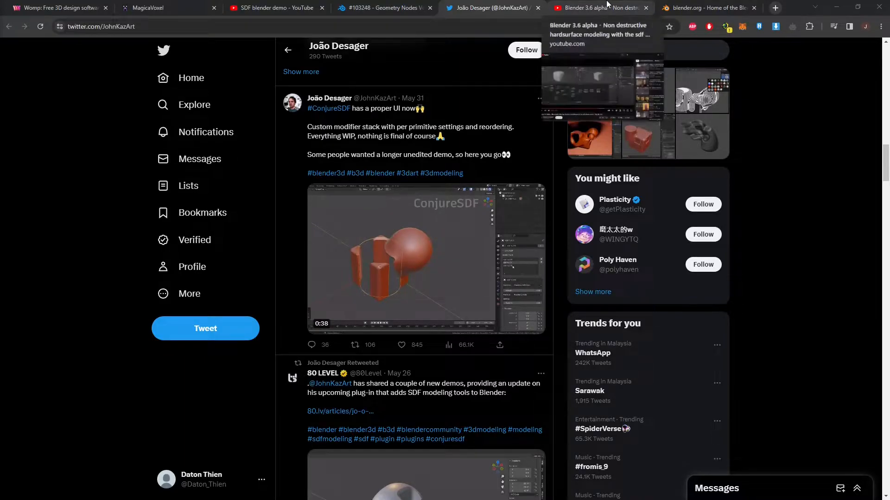
click(598, 8)
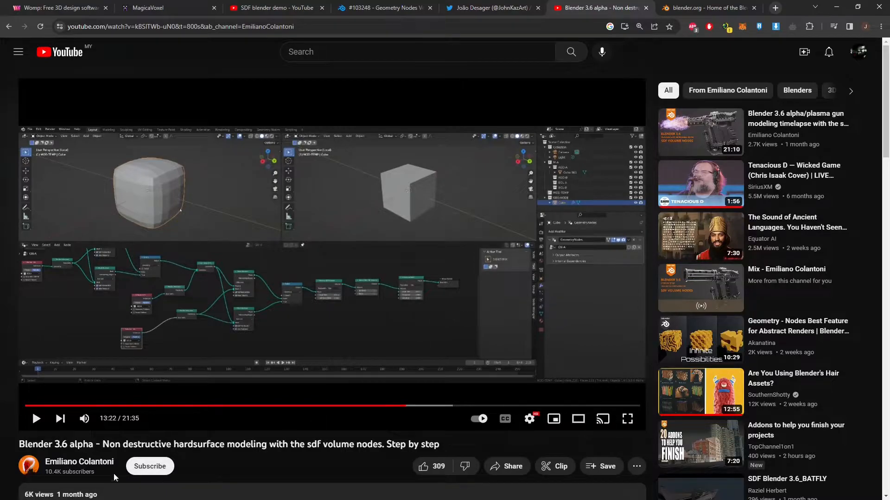
- Play and pause the SDF hardsurface video, then move to the blender.org home page
scroll(down, 3)
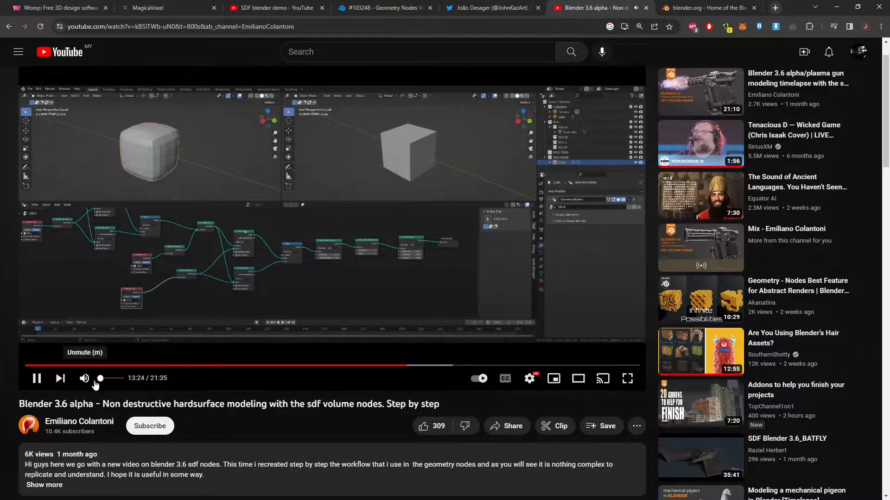
click(627, 378)
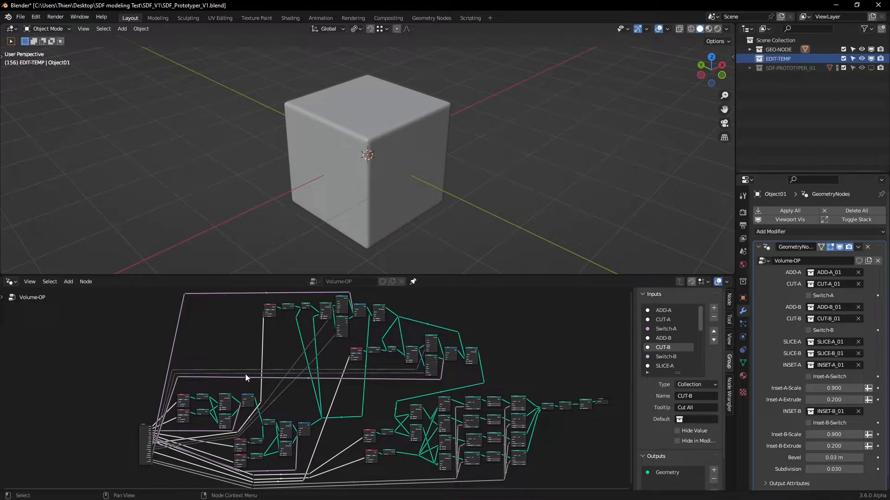
mouse_move(287, 380)
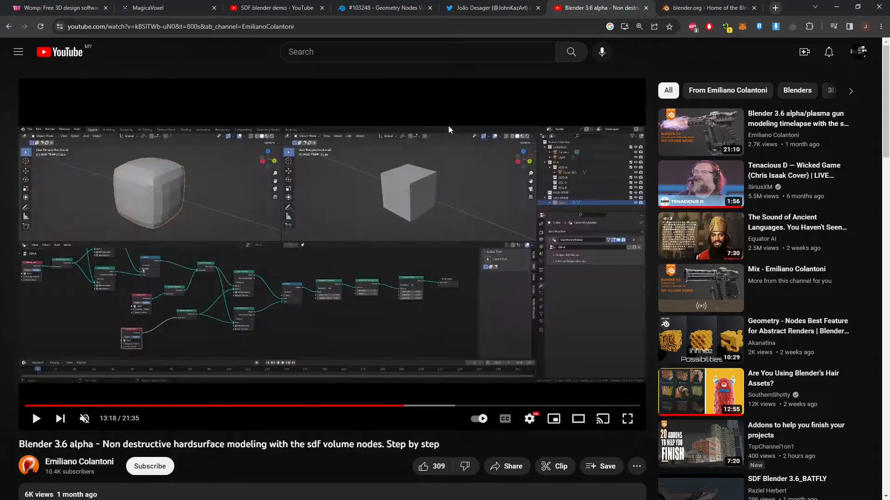
click(706, 8)
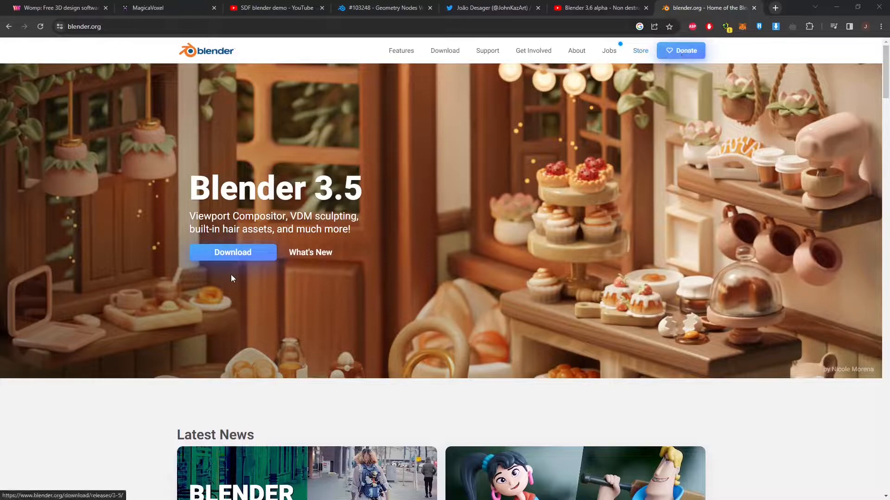
- Reach the archived daily builds list via Download and Builds, scrolled to the 3.6.0 Alpha entries
click(231, 252)
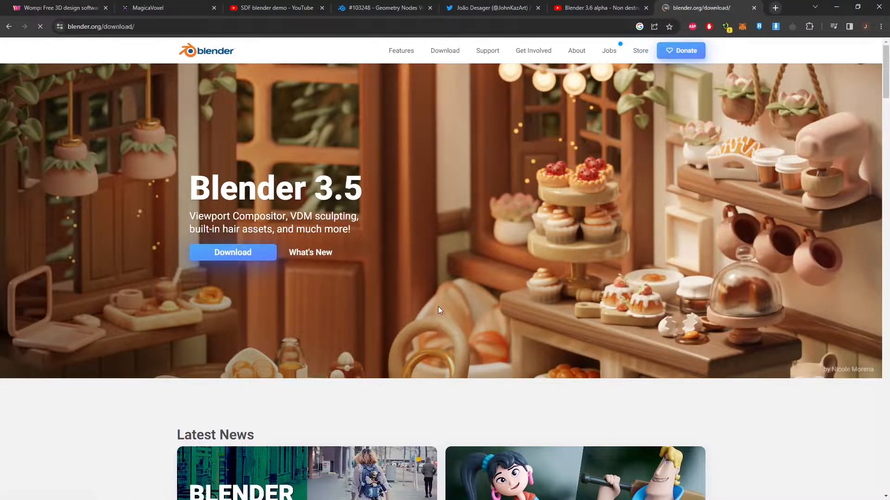
click(445, 50)
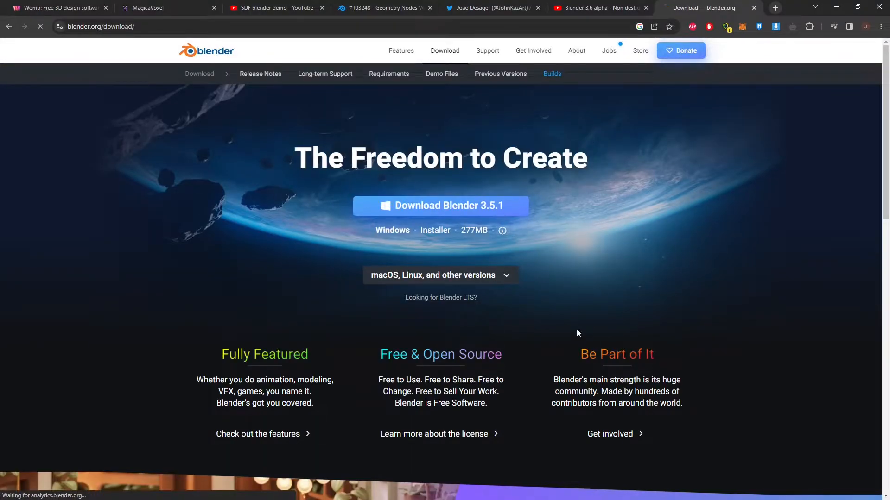
click(551, 74)
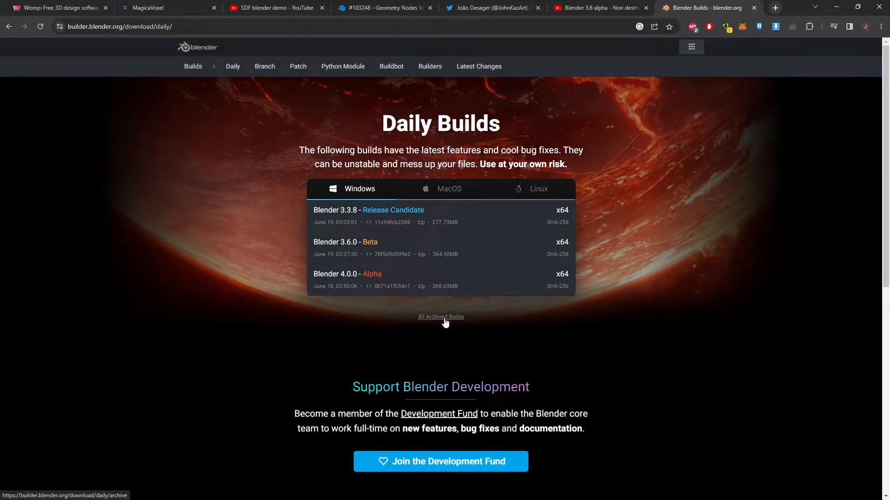
click(440, 317)
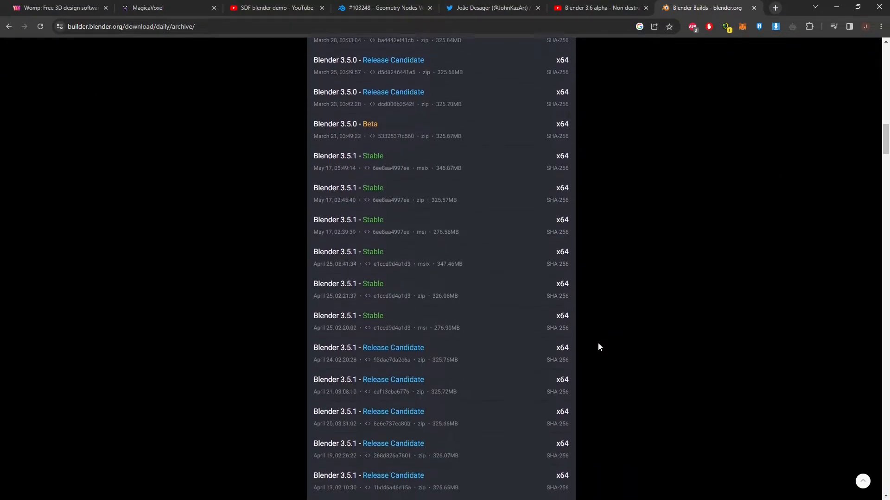
scroll(down, 3)
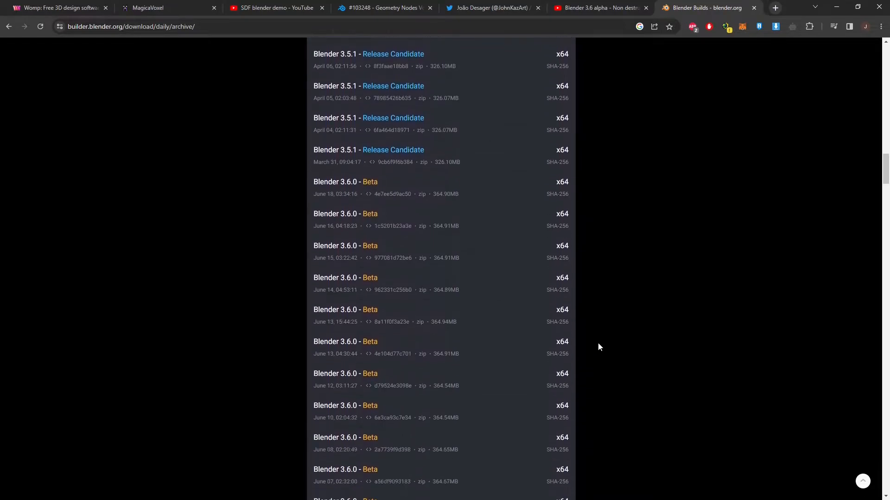
scroll(down, 3)
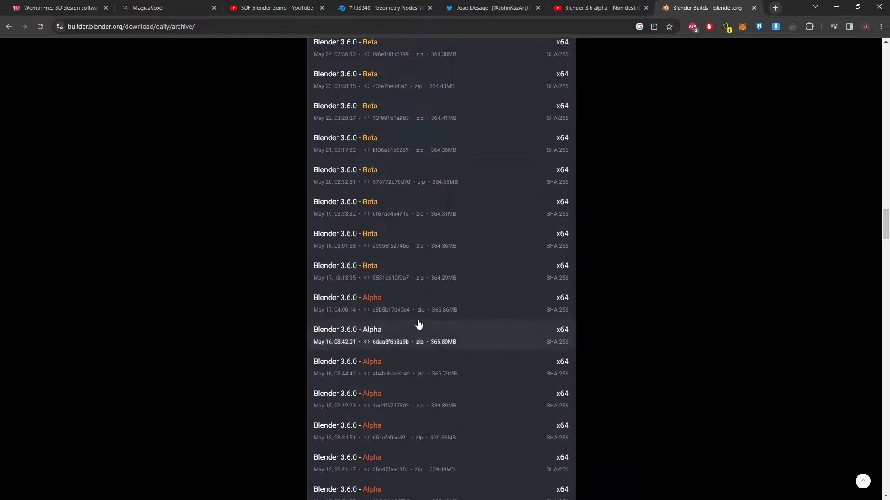
mouse_move(366, 302)
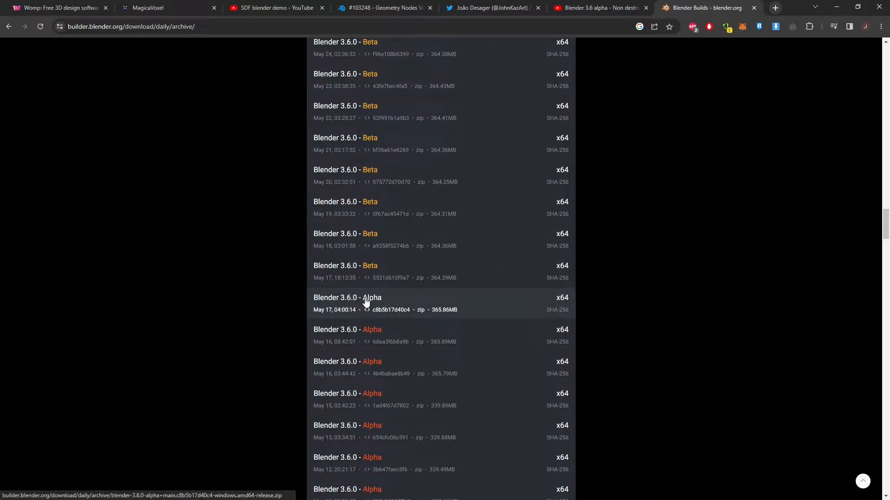
mouse_move(464, 315)
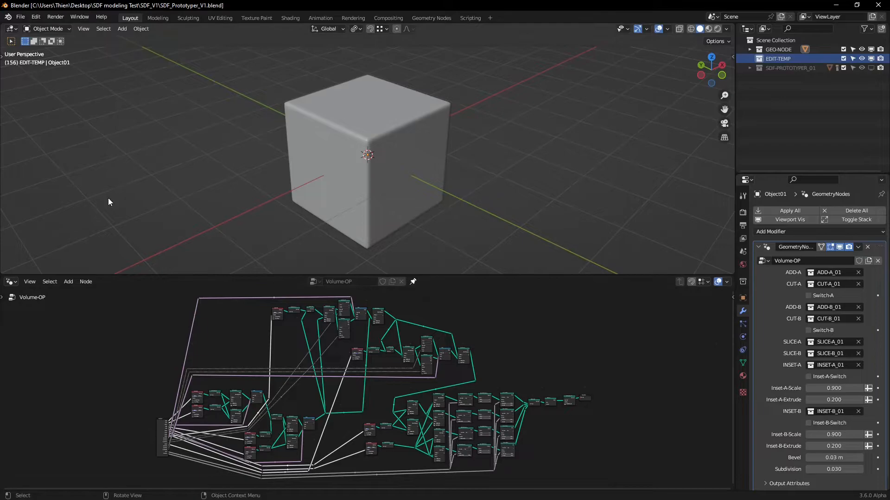
- Enable Developer Extras and confirm New Volume Nodes under Experimental, then close Preferences
click(35, 17)
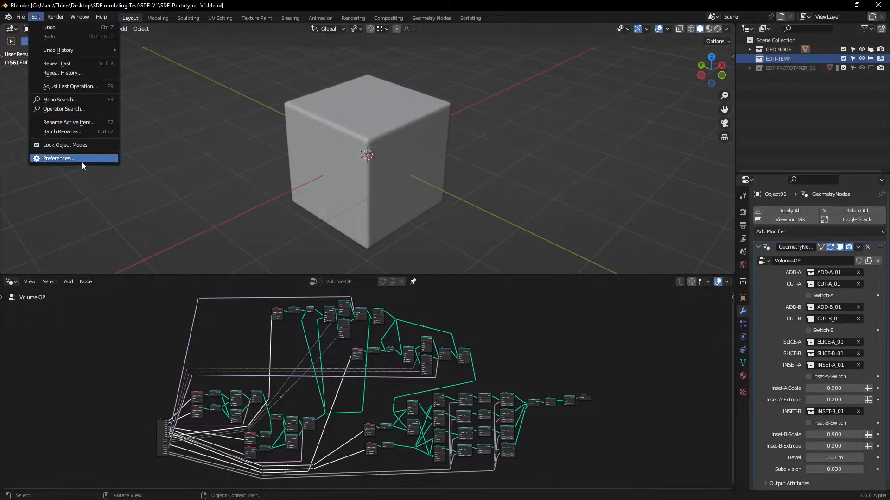
click(58, 158)
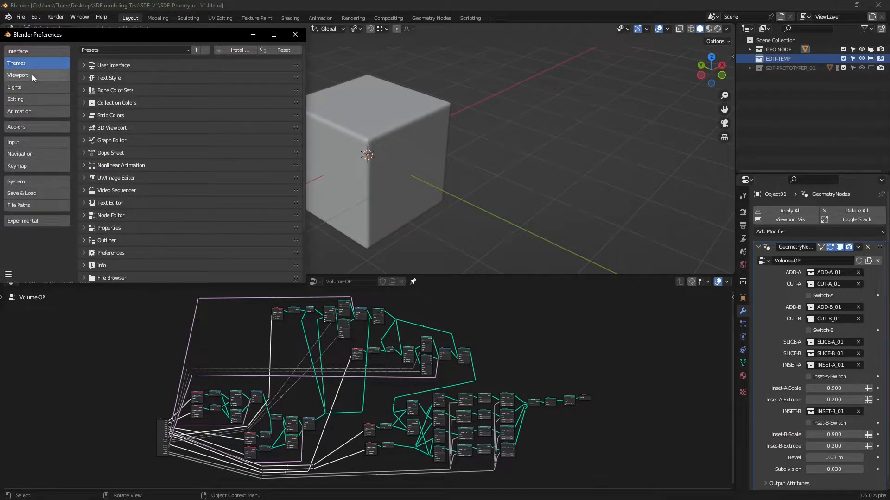
click(18, 51)
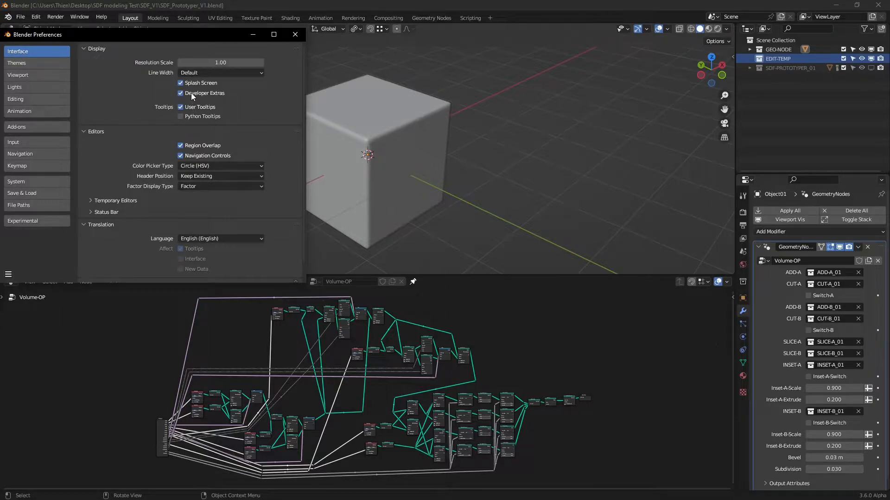
click(180, 93)
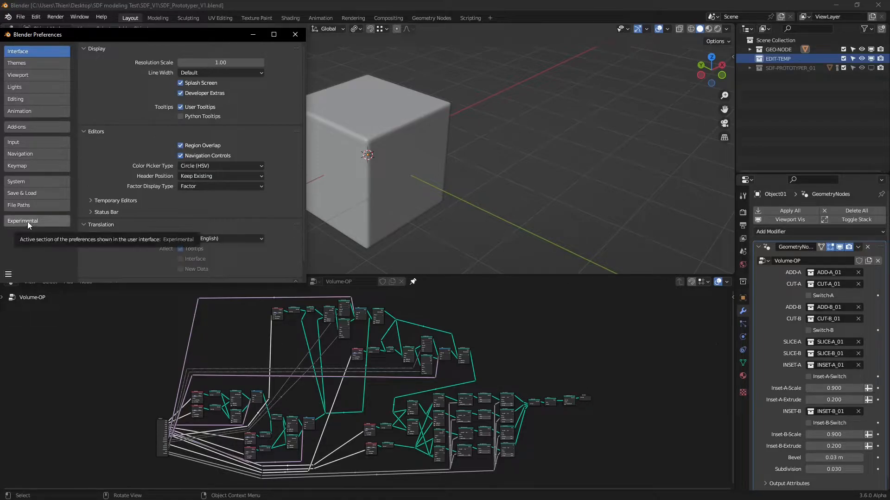
click(22, 221)
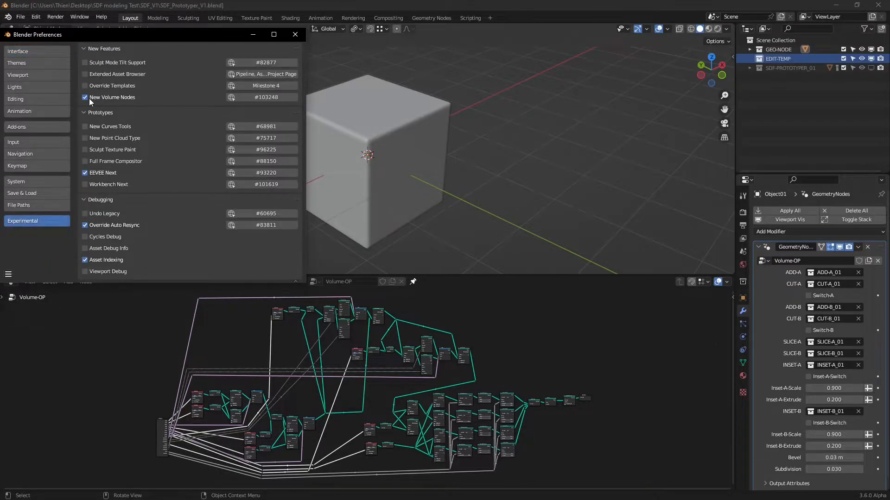
mouse_move(118, 101)
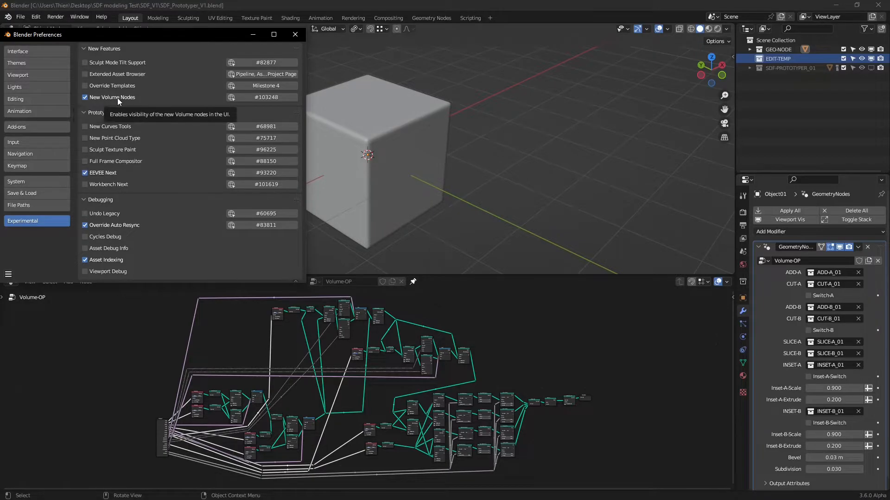
mouse_move(203, 190)
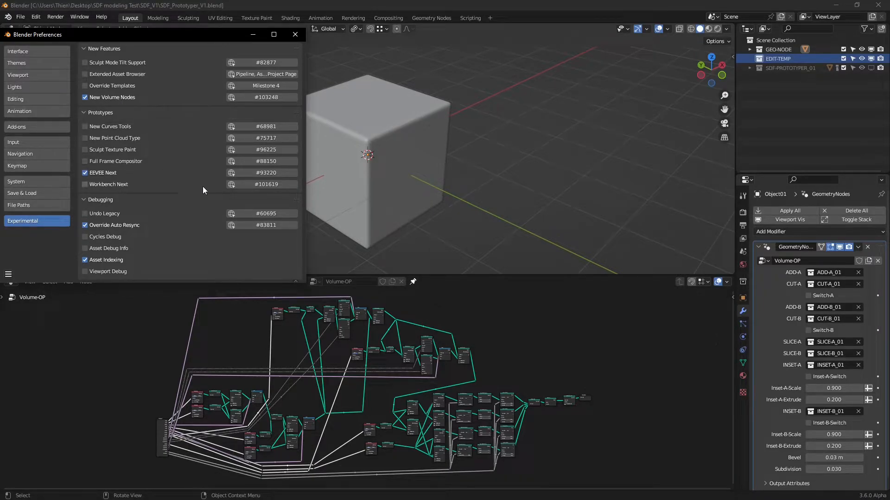
click(295, 35)
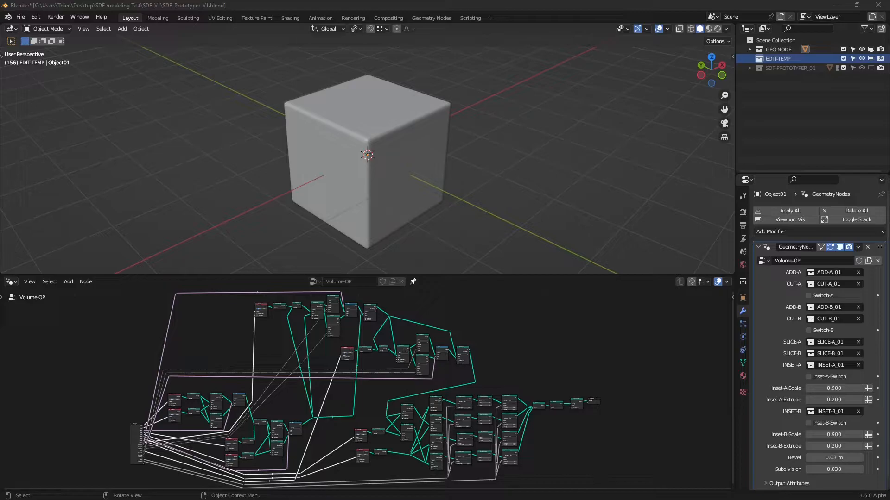
mouse_move(96, 391)
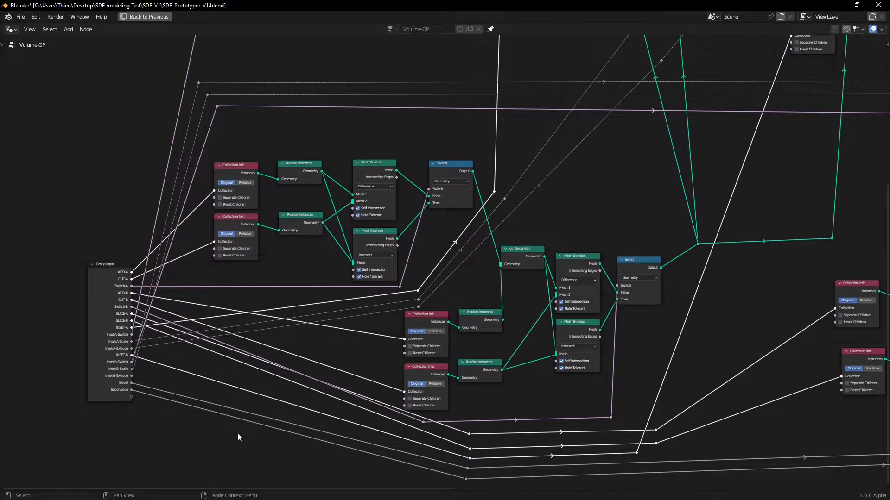
mouse_move(470, 269)
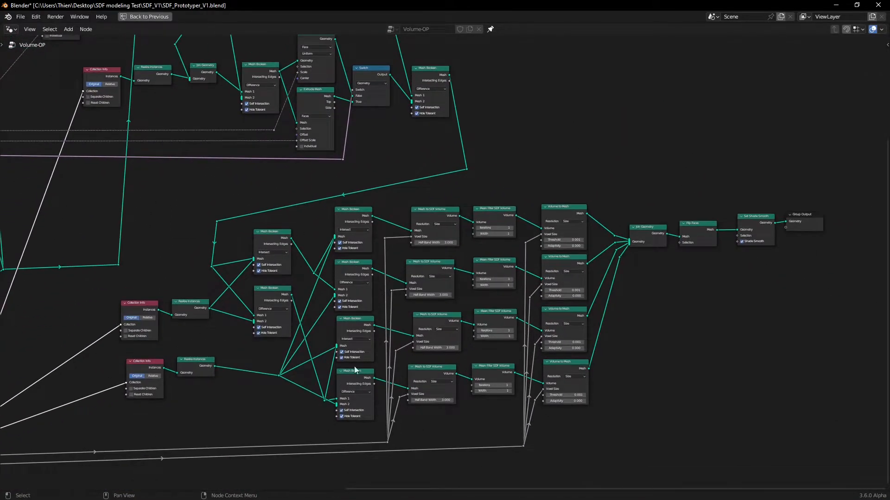
- Pan through the enlarged Volume-OP node tree and return to the previous layout
scroll(down, 3)
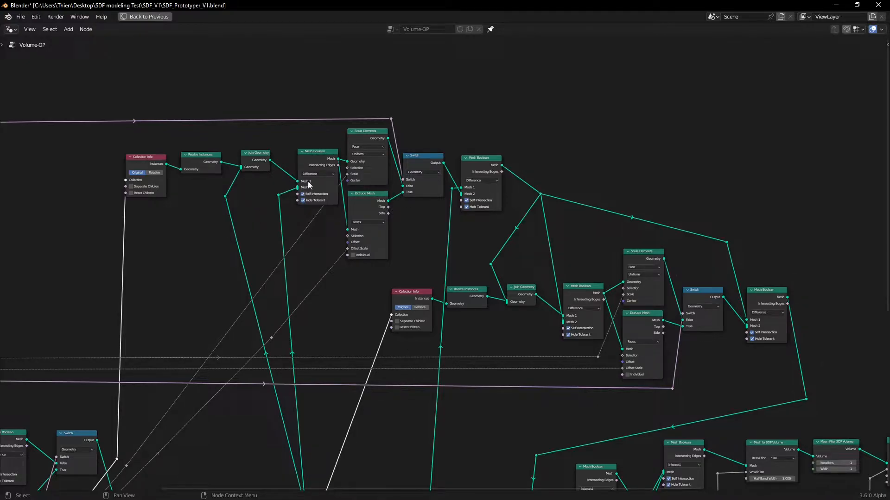
mouse_move(444, 274)
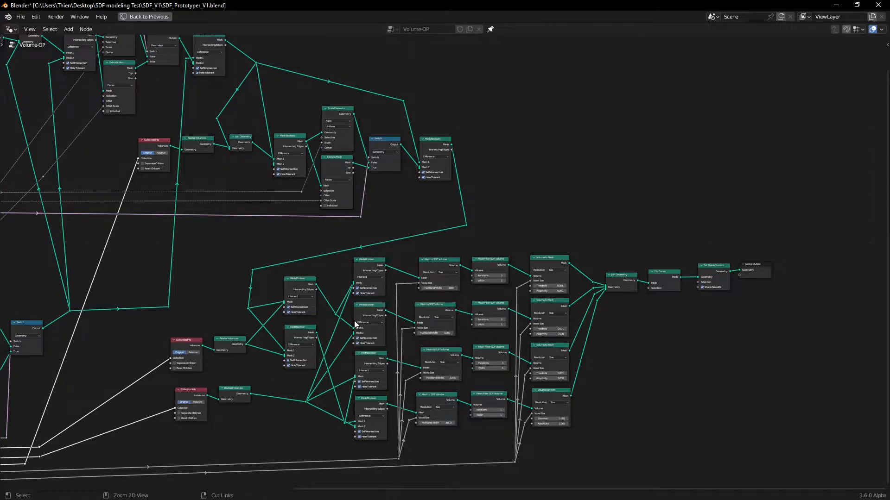
click(130, 17)
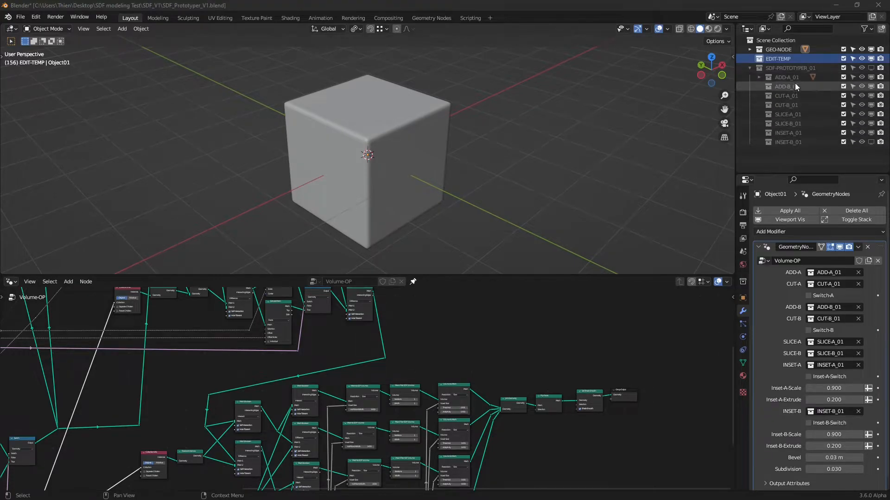
mouse_move(791, 90)
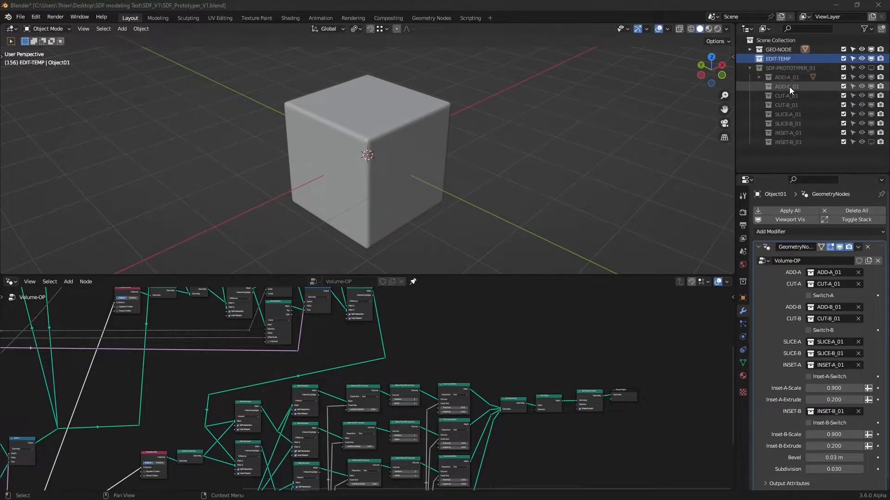
- Inspect the CUT-A_01 and INSET-A_01 collections, then make EDIT-TEMP active and collapse SDF-PROTOTYPER_01
click(787, 96)
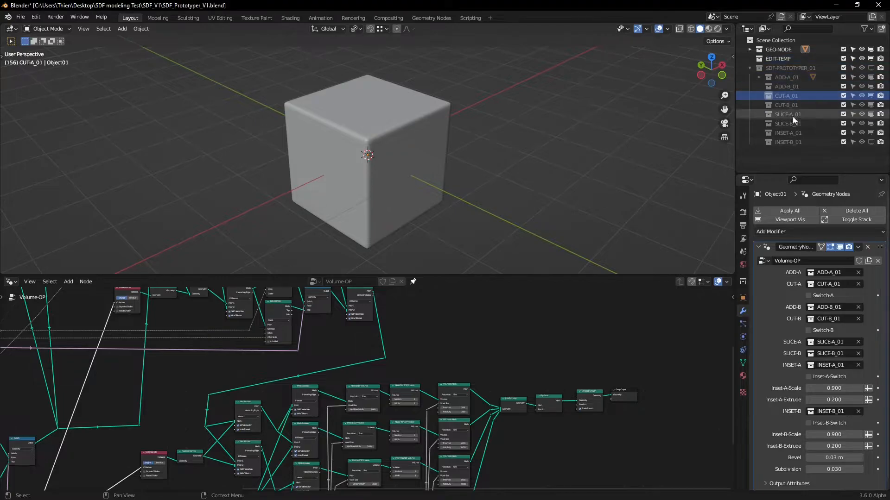
click(788, 132)
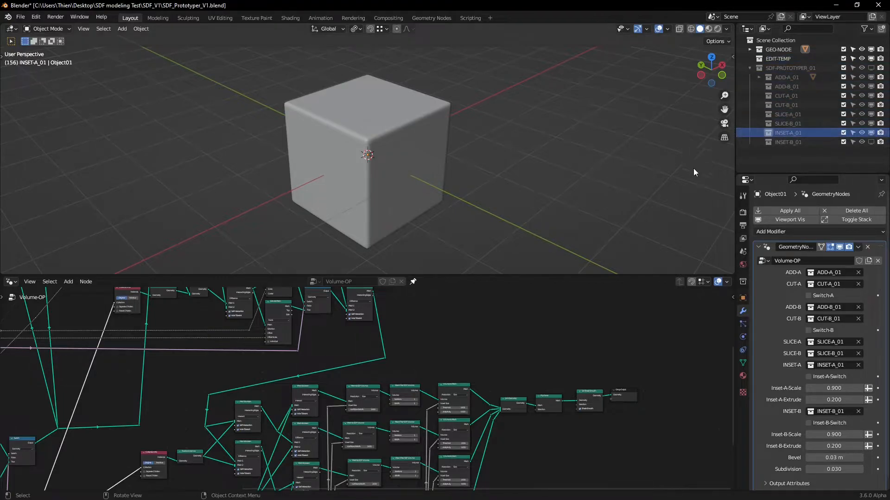
mouse_move(571, 236)
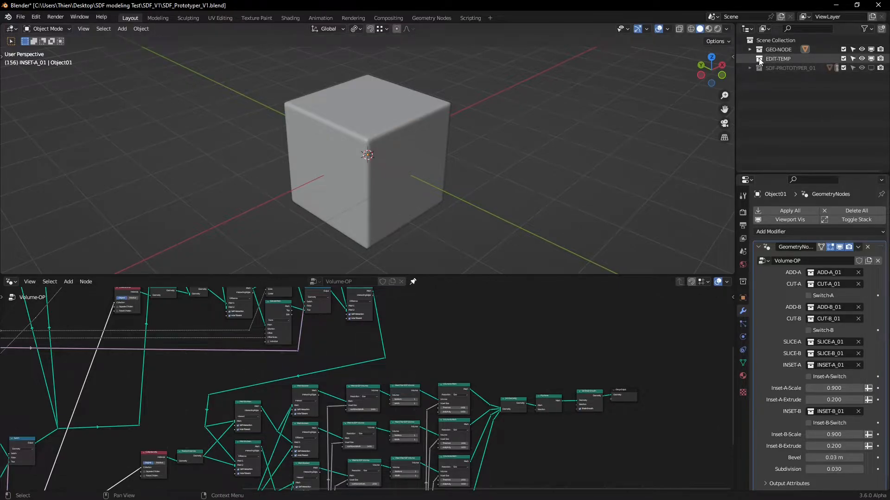
click(777, 58)
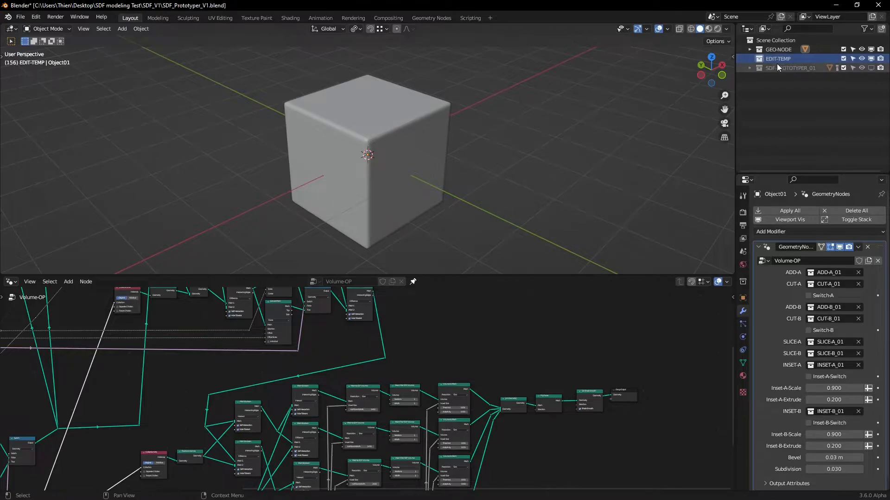
click(792, 68)
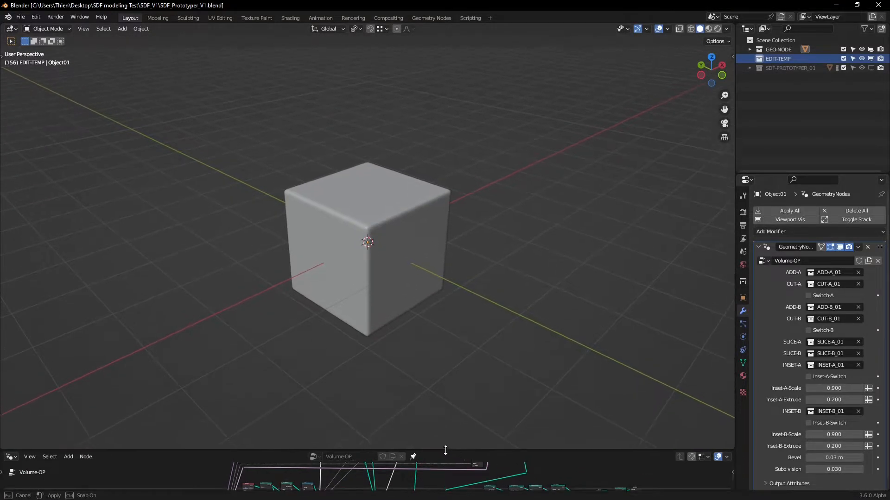
- Hide Object01, add a new cube under EDIT-TEMP and move it into the ADD-A_01 collection
click(367, 250)
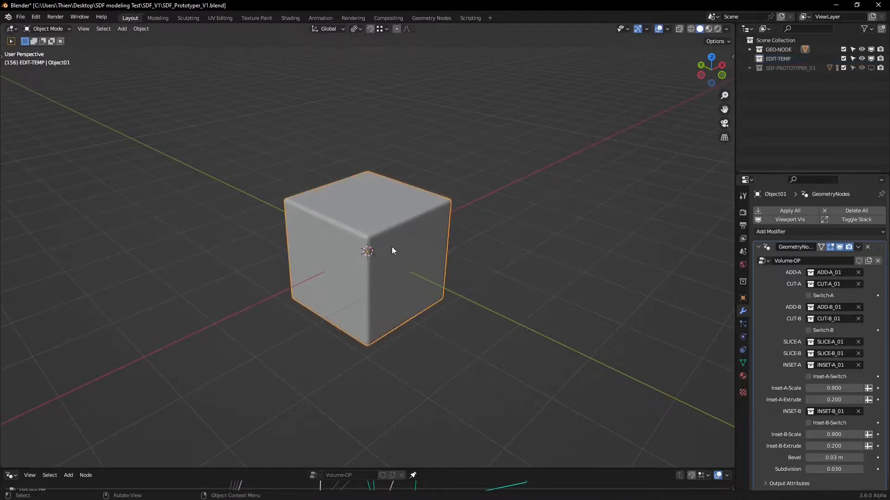
click(750, 68)
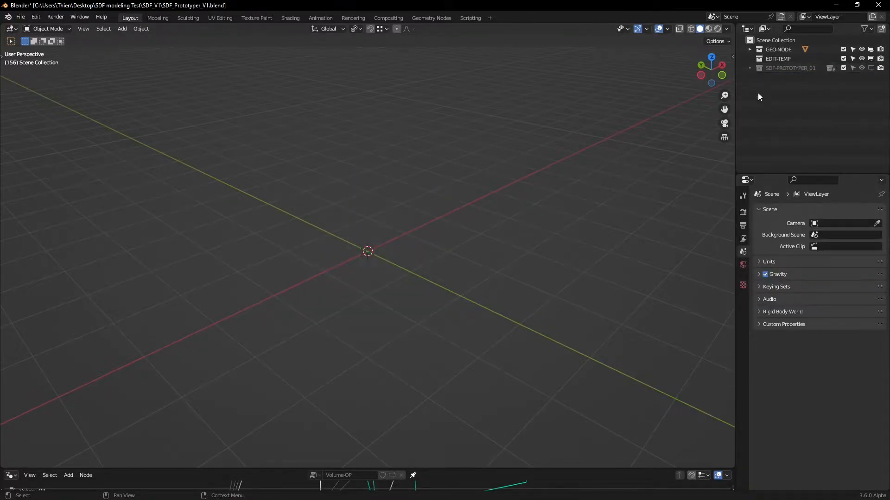
click(786, 58)
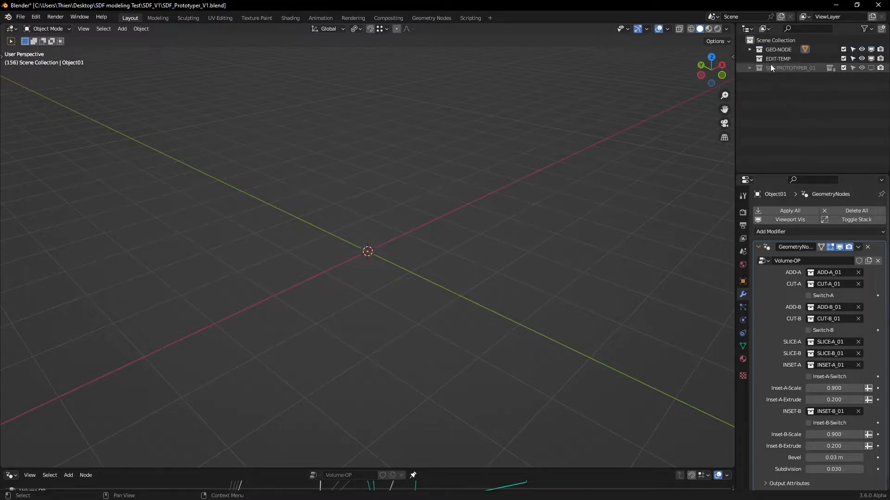
click(777, 59)
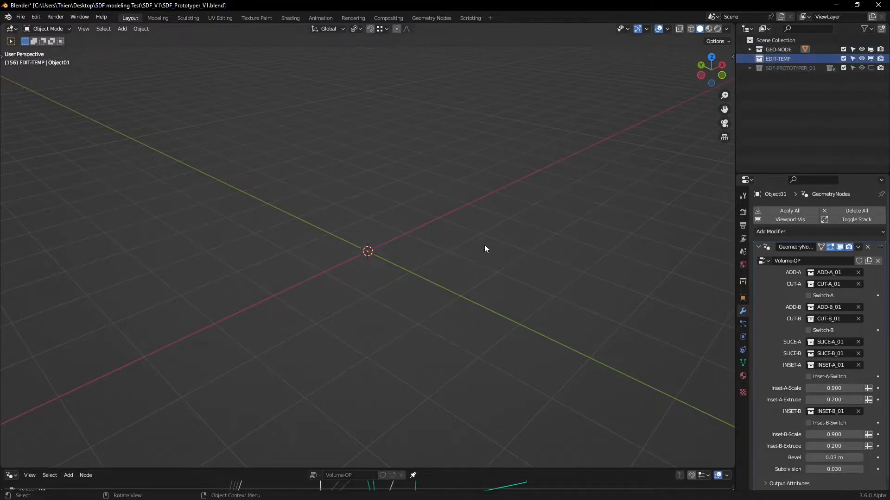
click(121, 29)
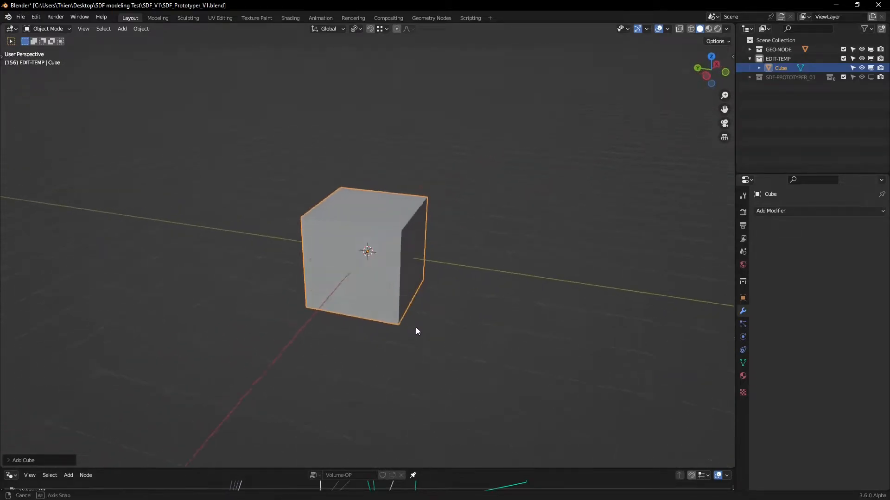
drag(417, 331, 373, 323)
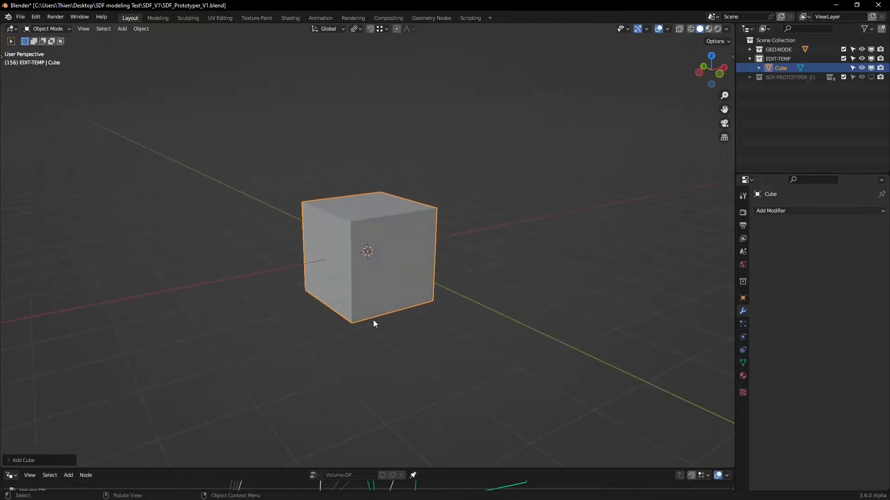
mouse_move(411, 302)
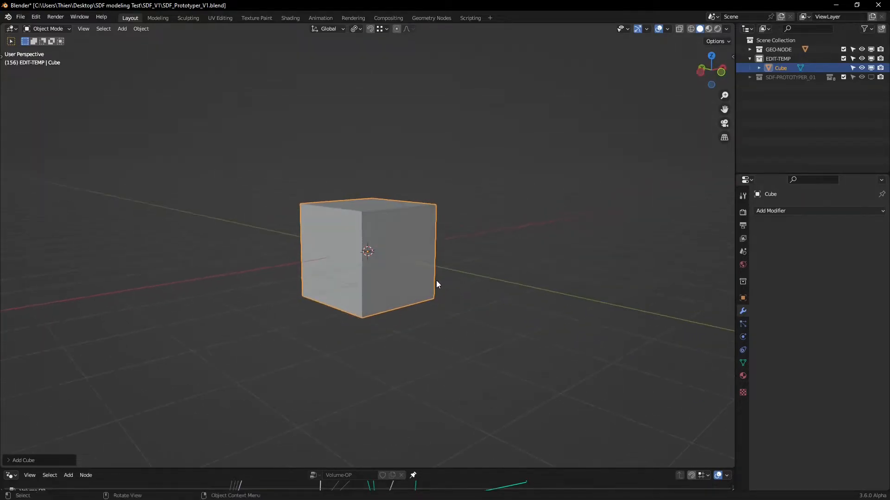
mouse_move(408, 280)
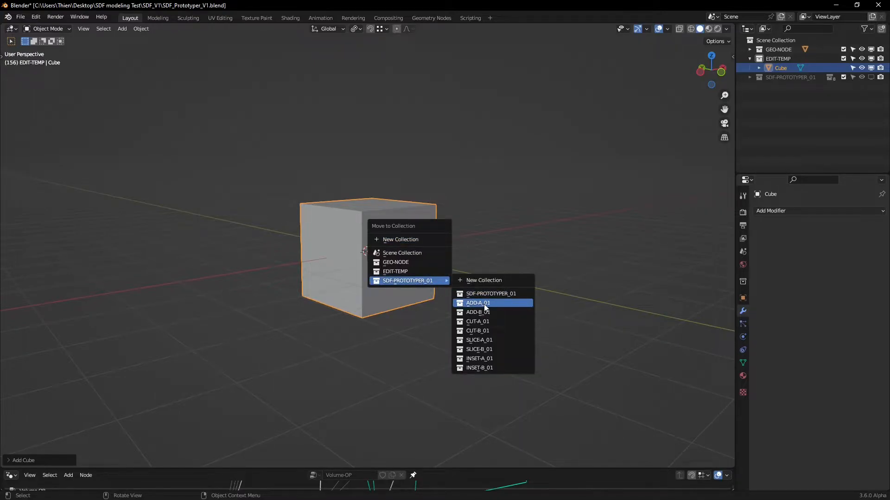
click(478, 302)
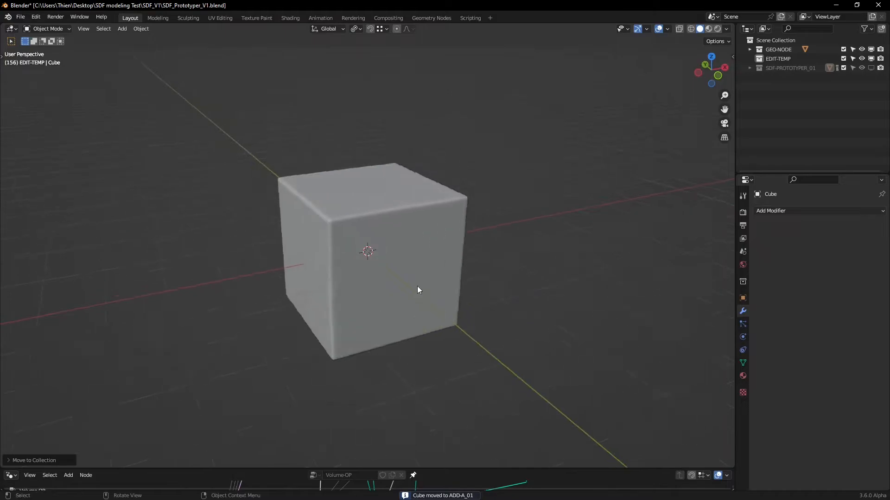
- Check the viewport gizmo and overlay settings while orbiting the rounded cube
click(647, 29)
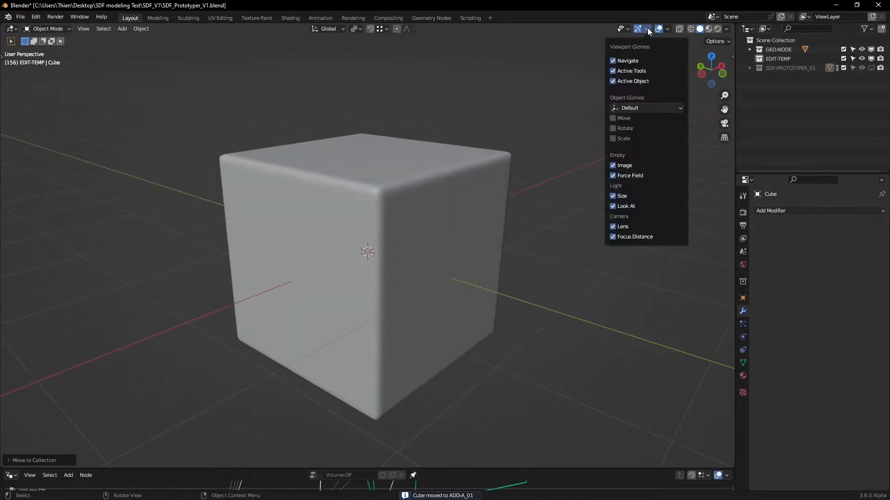
click(667, 29)
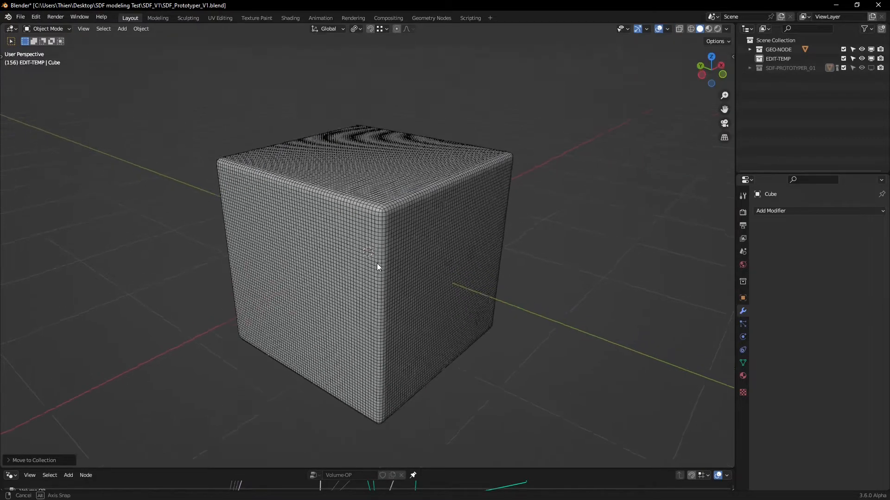
drag(377, 267, 370, 243)
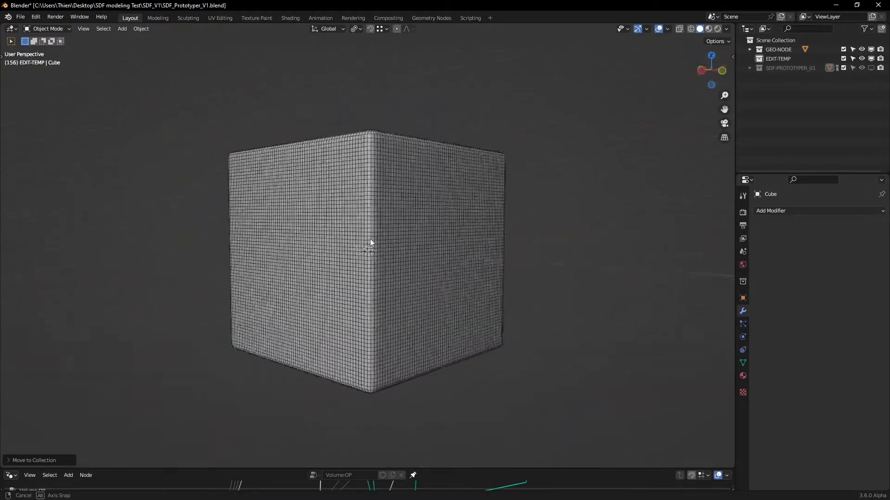
click(668, 29)
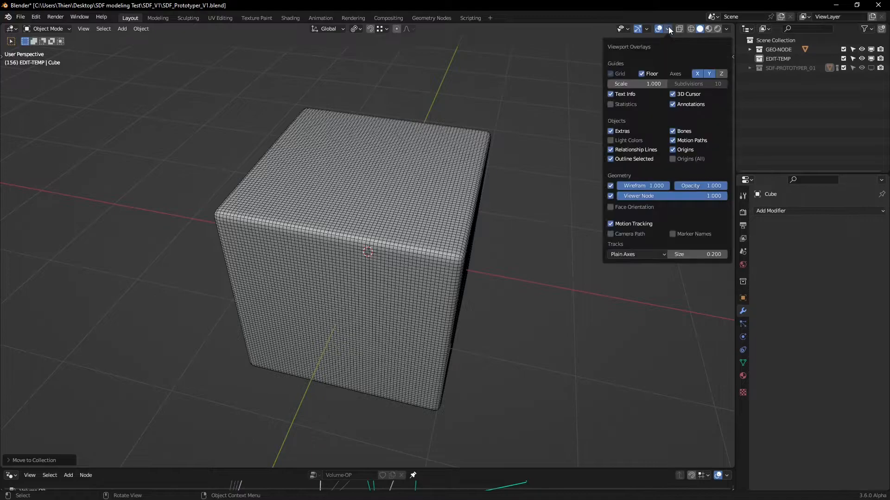
mouse_move(611, 188)
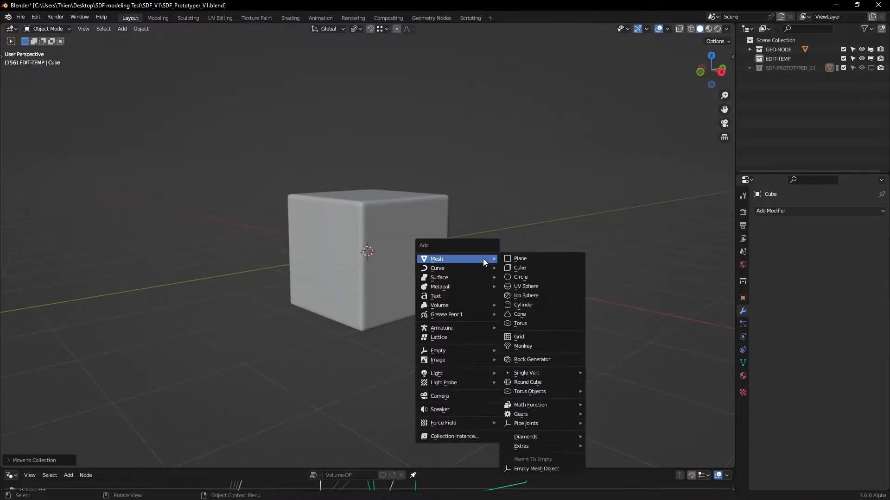
- Add a second cube overlapping the block and move it into CUT-A_01 to carve a notch
click(519, 267)
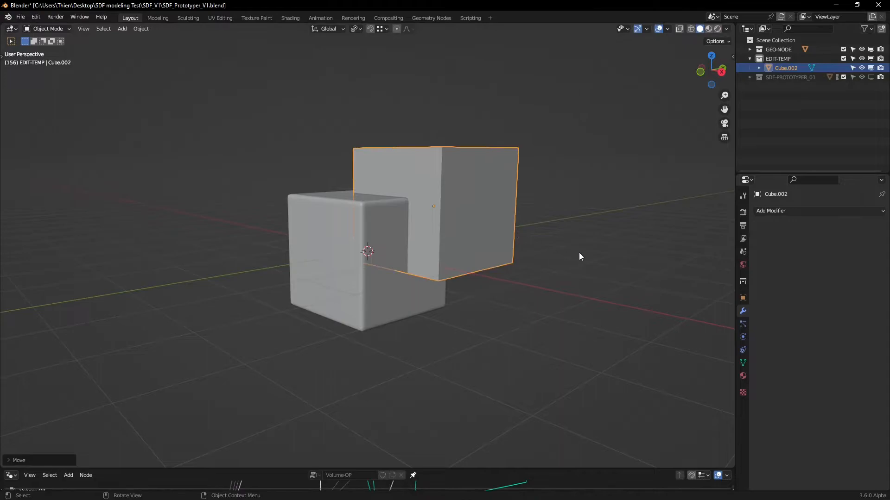
drag(578, 257, 489, 233)
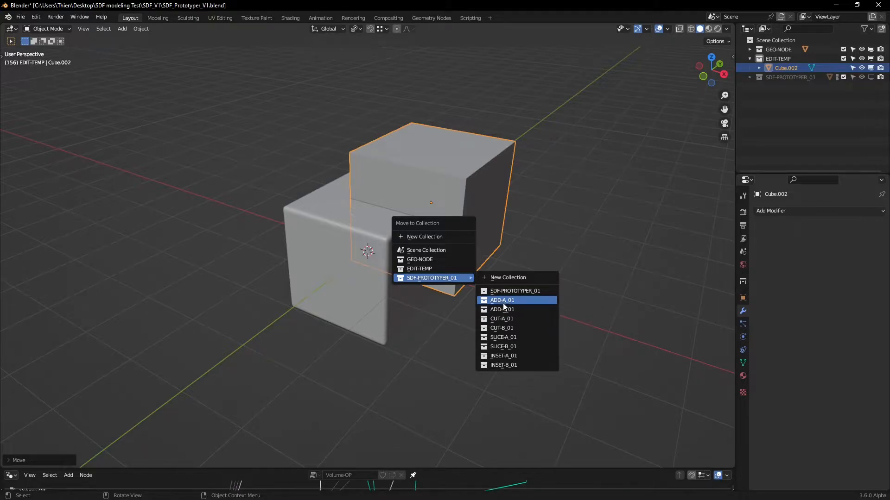
mouse_move(502, 328)
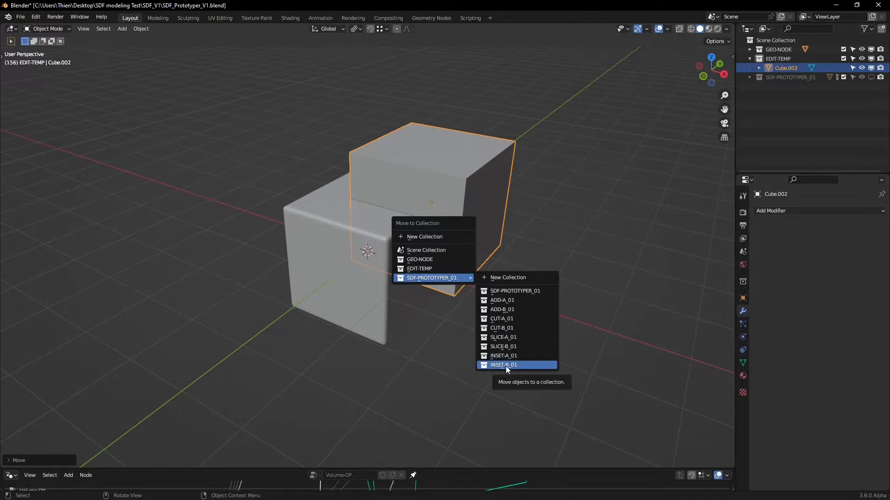
mouse_move(505, 300)
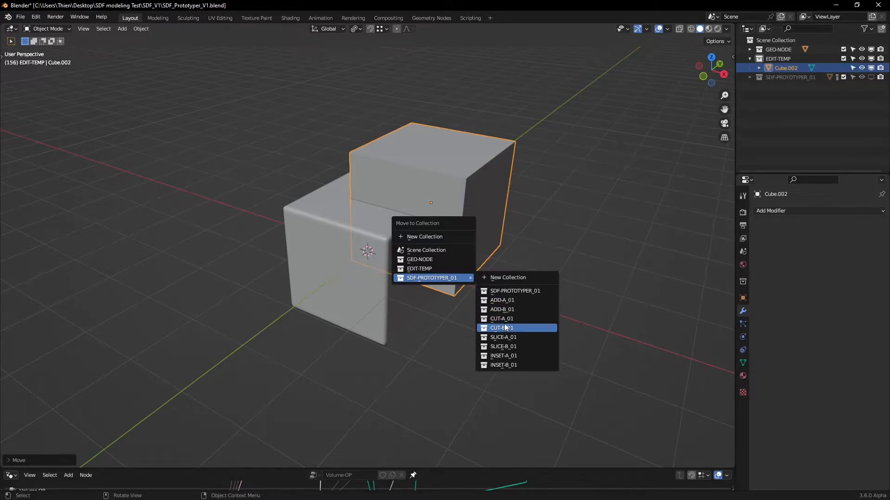
click(502, 328)
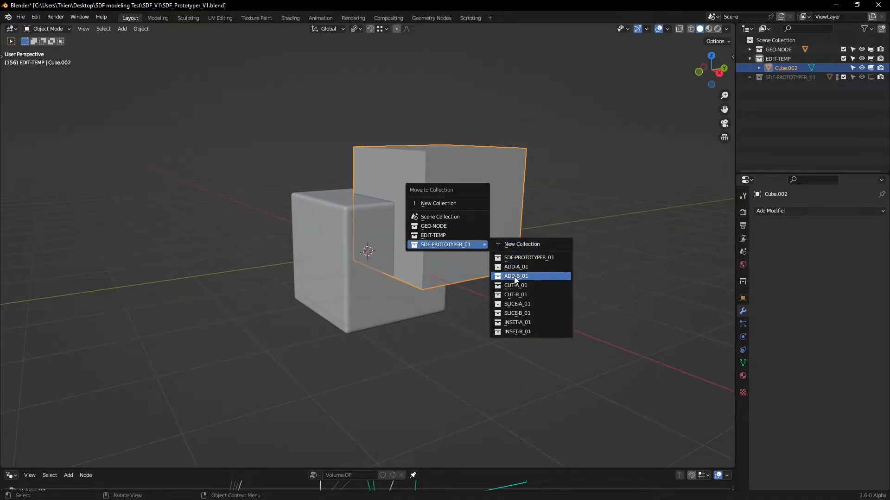
click(515, 285)
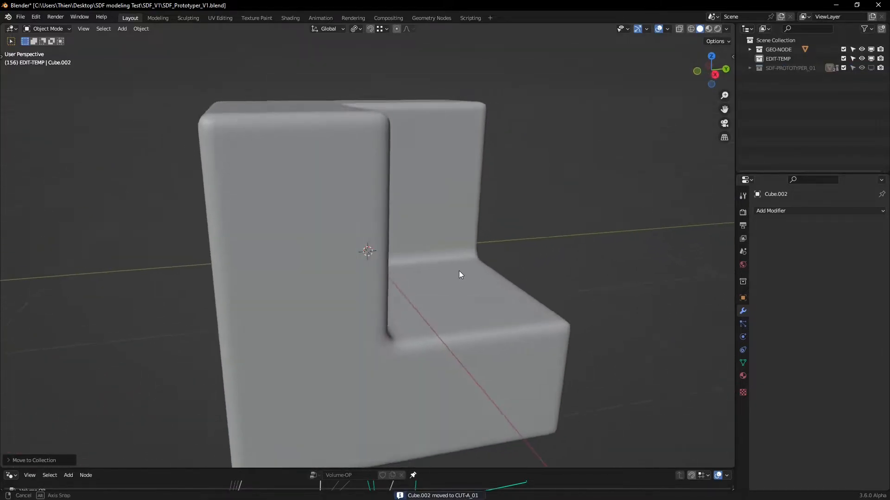
drag(459, 275, 420, 273)
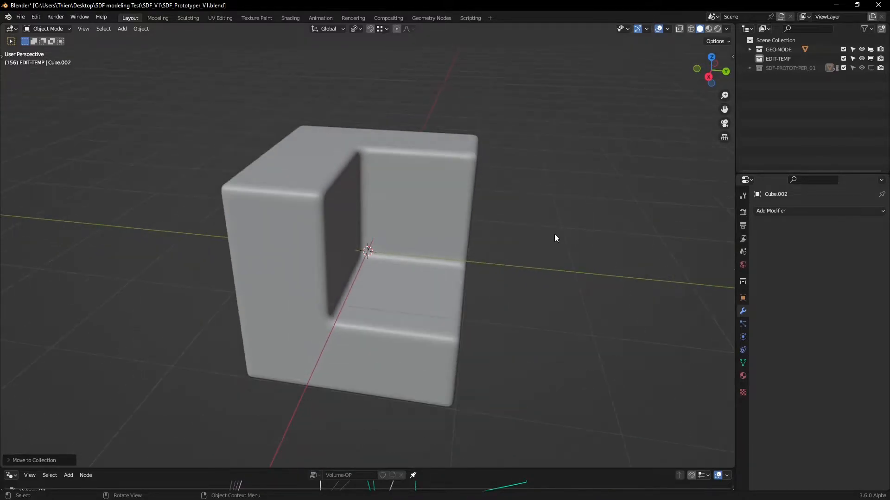
- Add a UV sphere scaled to fit the notch and move it into the ADD-B_01 collection
click(122, 29)
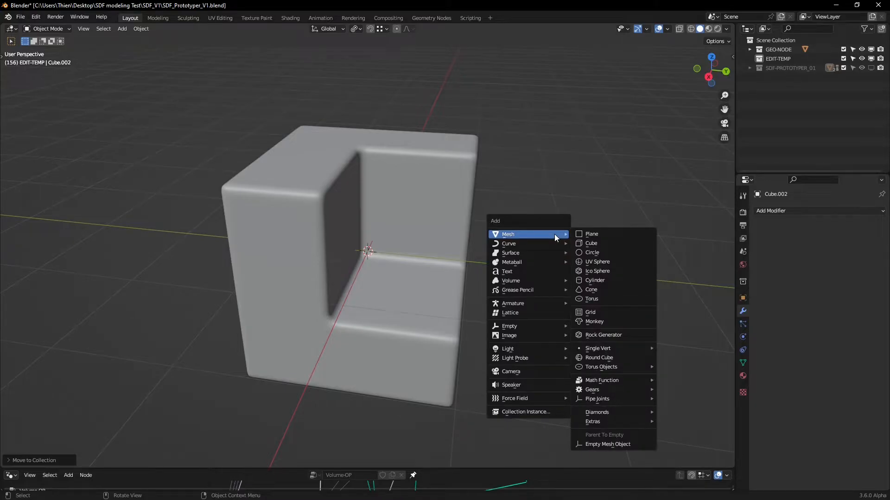
mouse_move(596, 262)
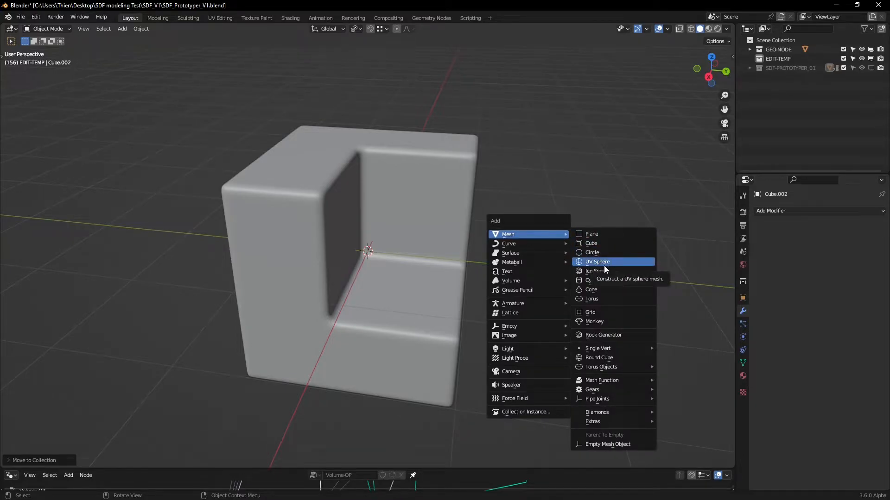
click(597, 261)
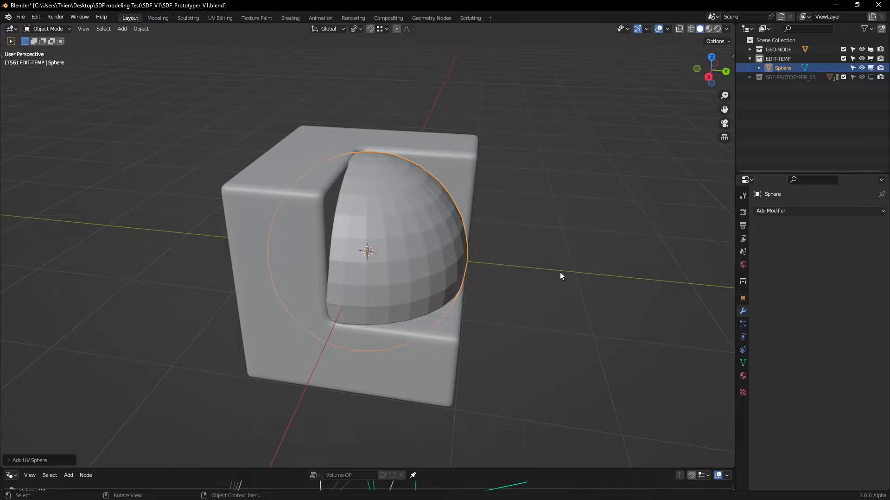
key(s)
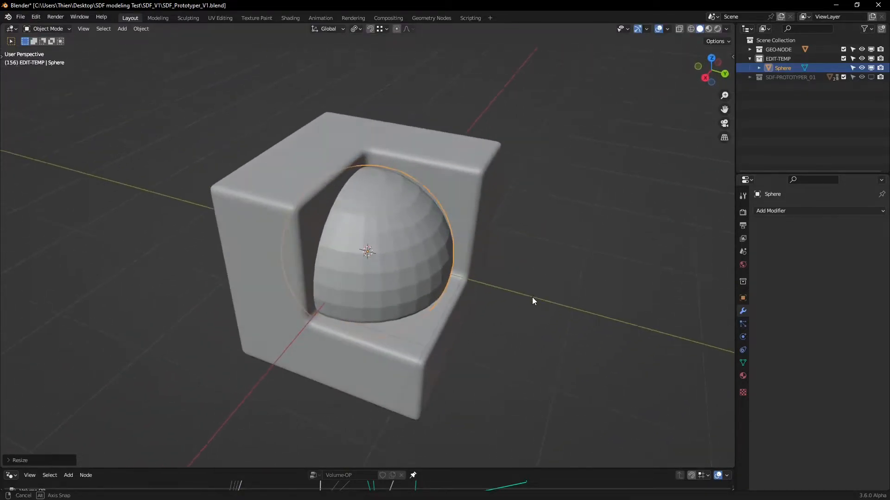
drag(533, 301, 590, 252)
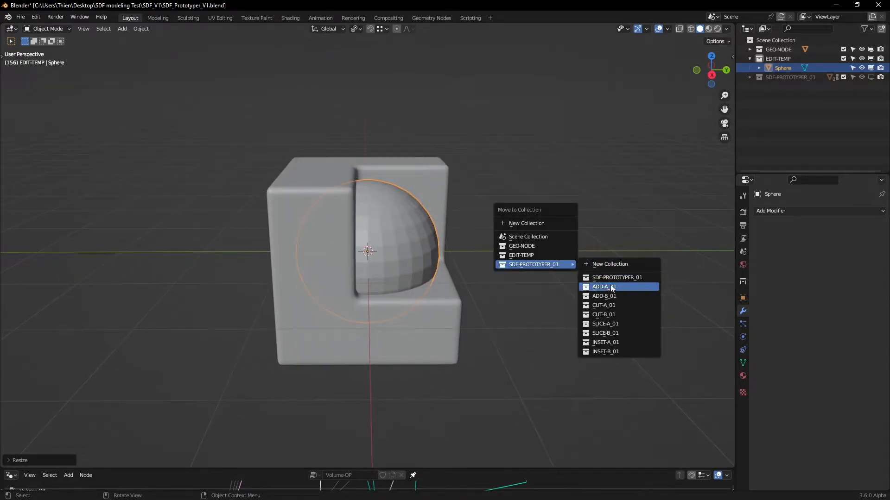
click(601, 286)
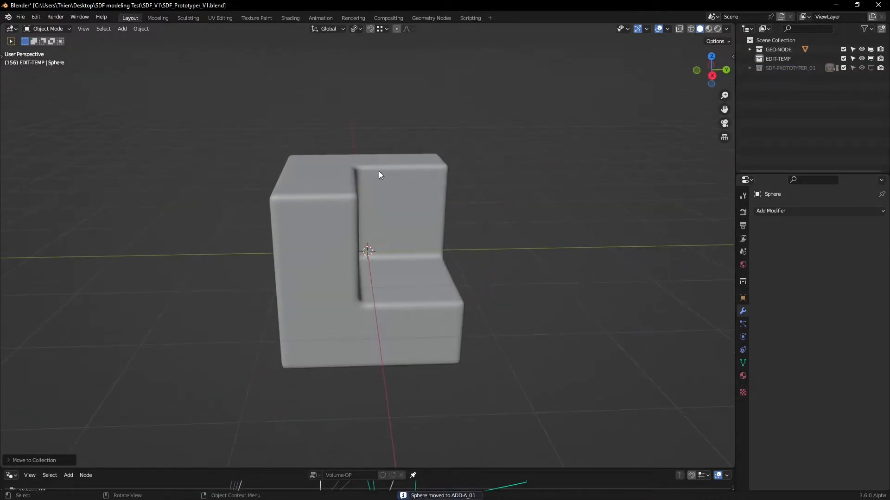
mouse_move(527, 274)
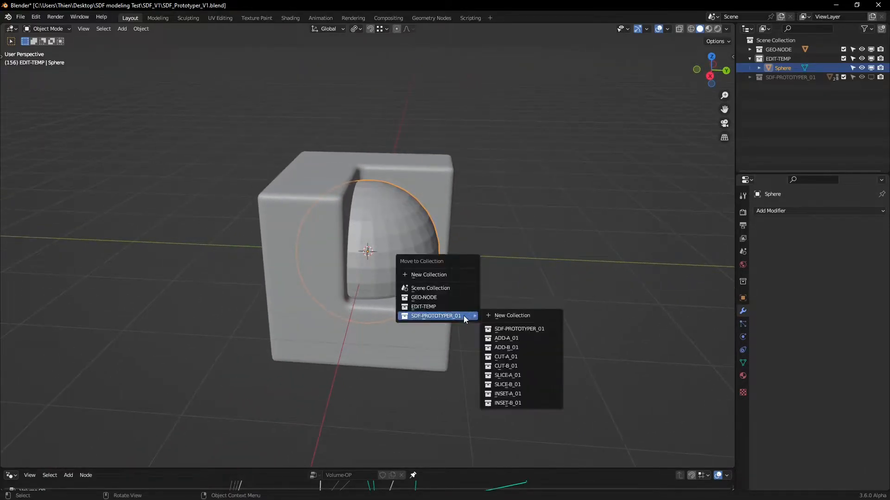
mouse_move(514, 347)
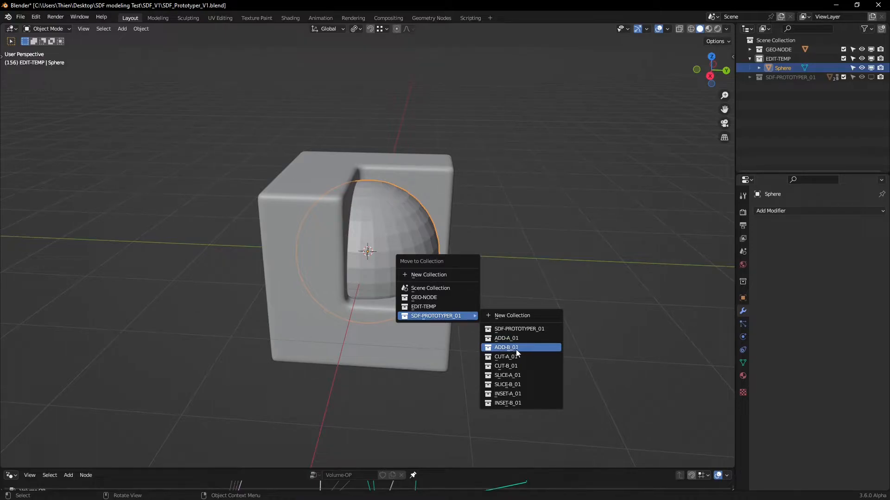
click(506, 348)
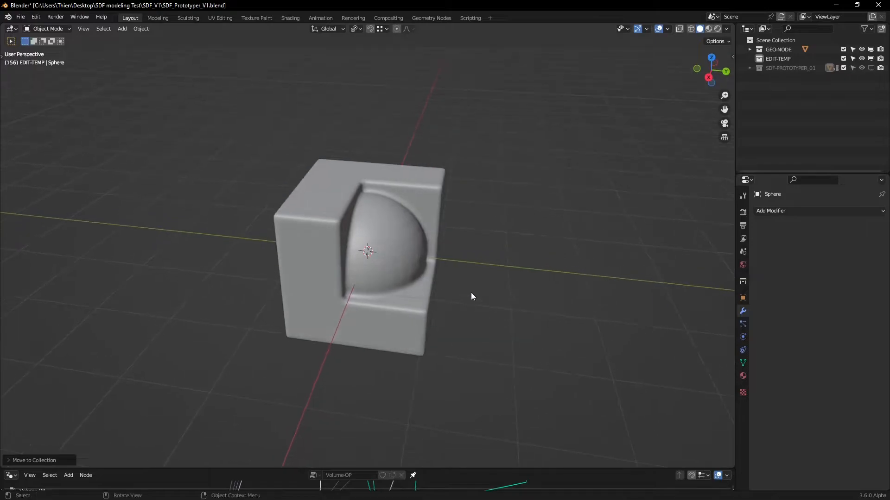
- Add a cube over half the dome and move it into the CUT-B_01 collection
drag(471, 296, 529, 284)
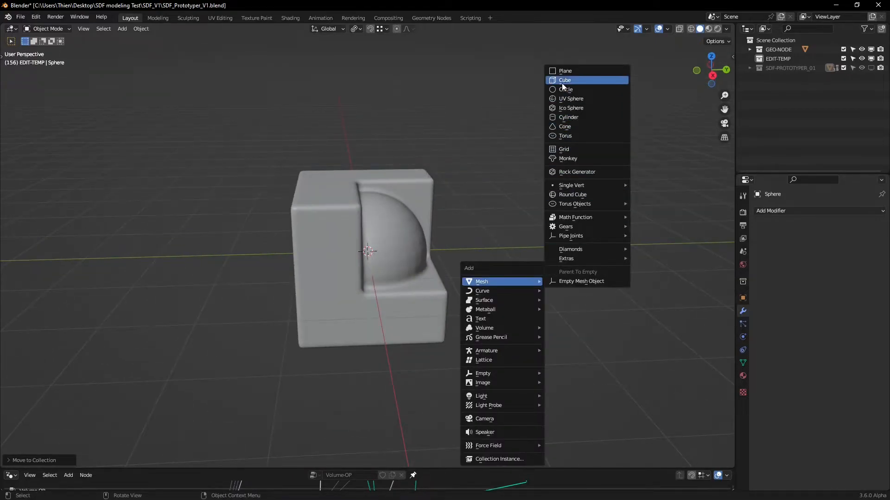
click(565, 80)
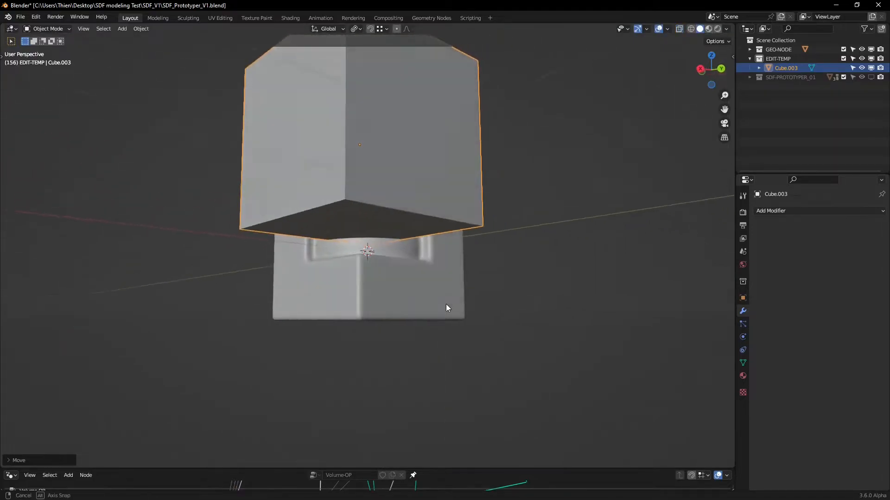
drag(446, 307, 521, 341)
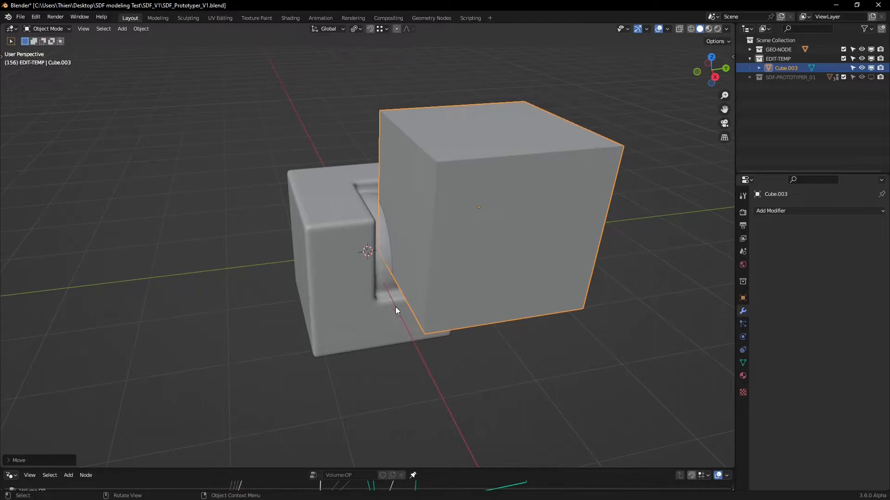
mouse_move(554, 308)
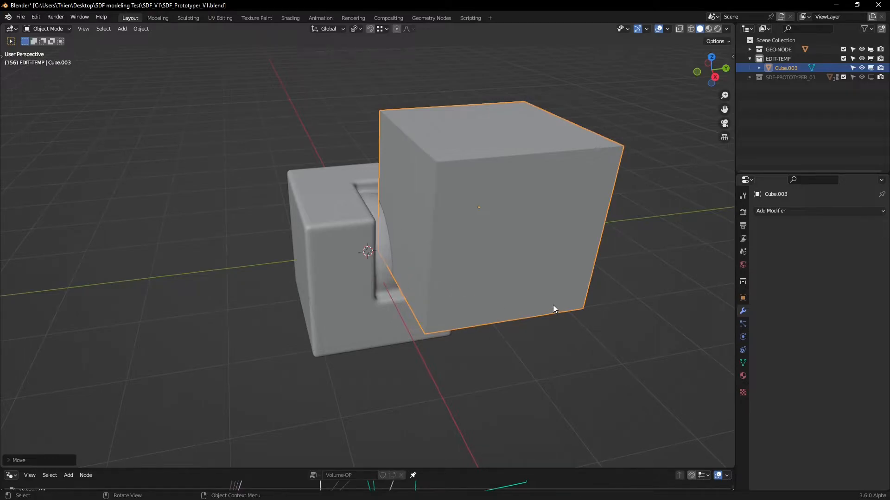
click(759, 77)
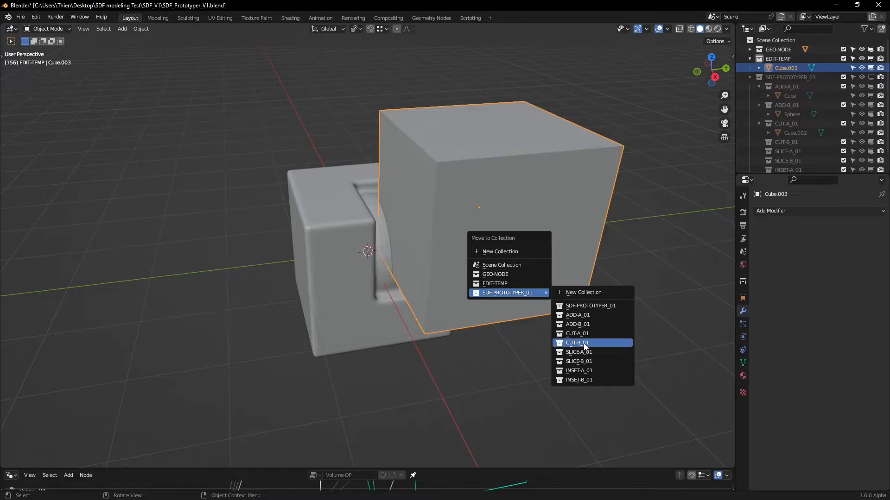
click(577, 343)
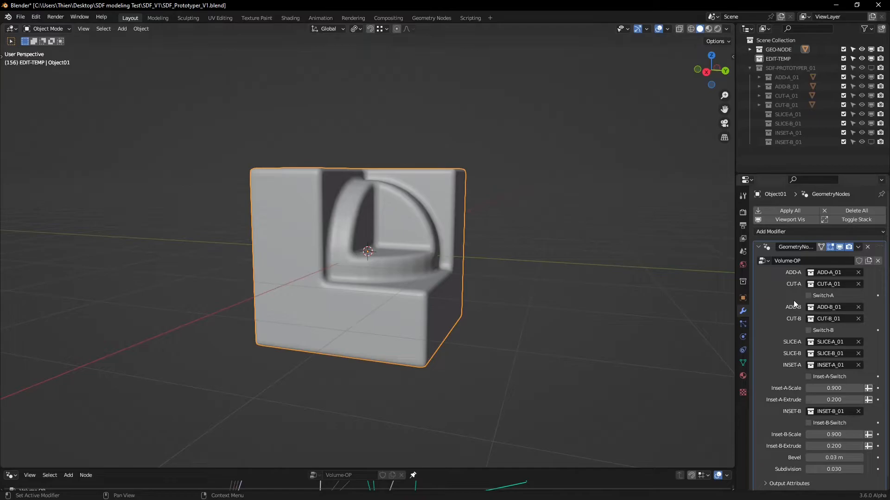
mouse_move(794, 350)
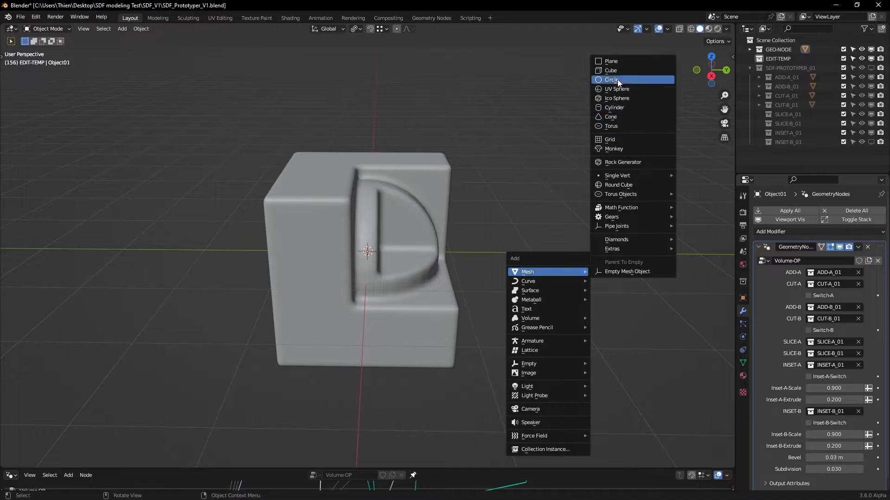
- Add a cube raised over the top of the block for the first slice
click(611, 71)
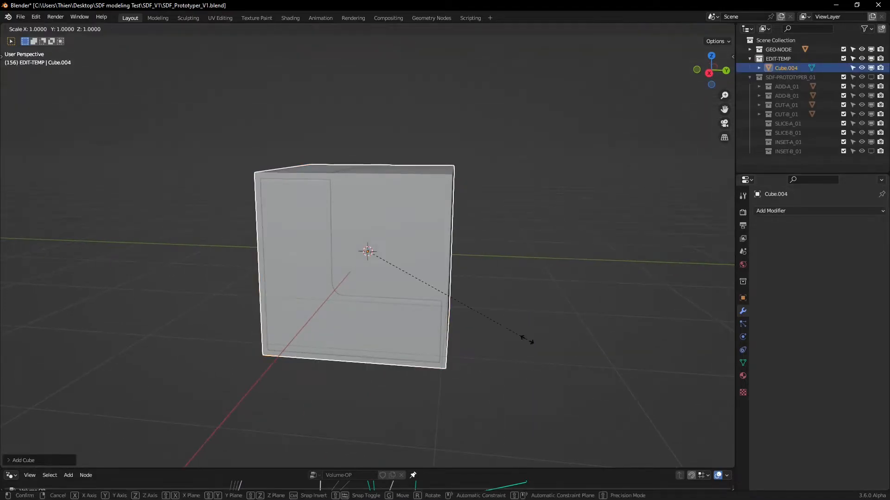
click(538, 378)
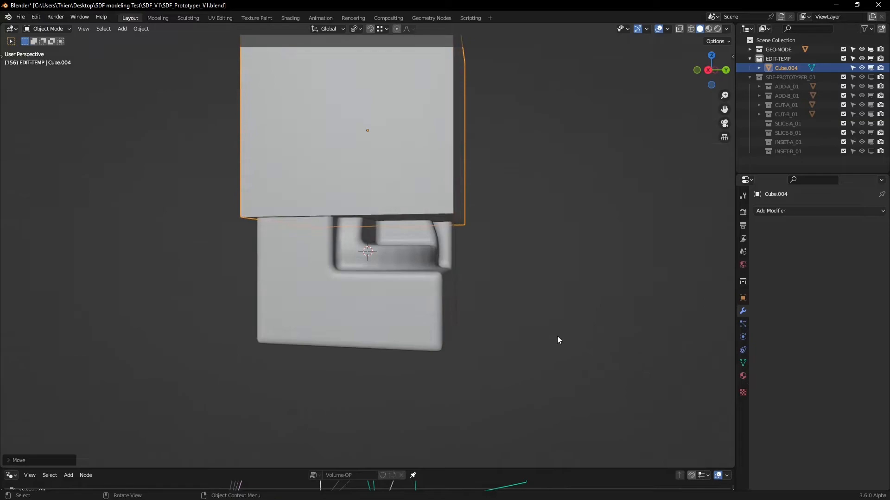
drag(558, 340, 517, 291)
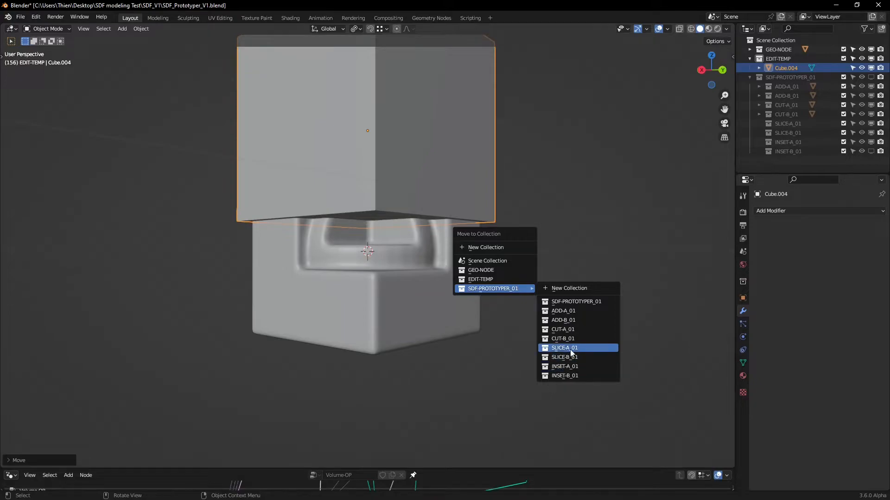
click(563, 347)
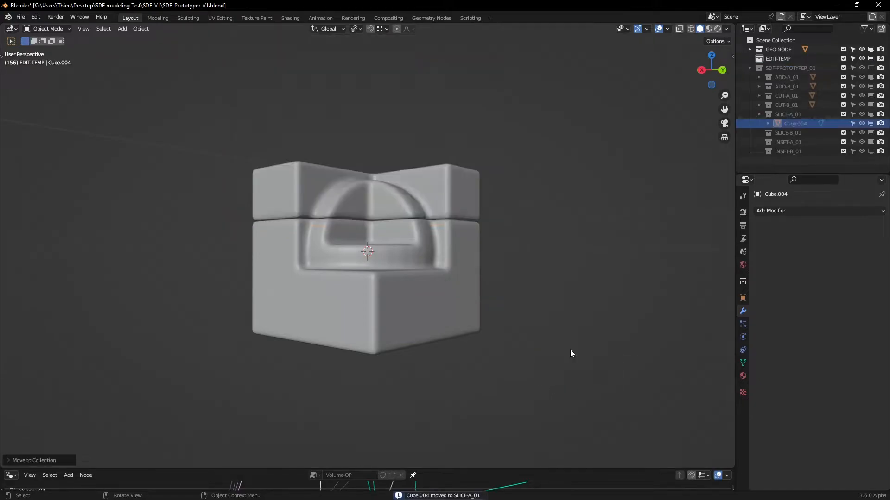
- Move the raised cube into the SLICE-A_01 collection and inspect the groove
drag(572, 353, 568, 277)
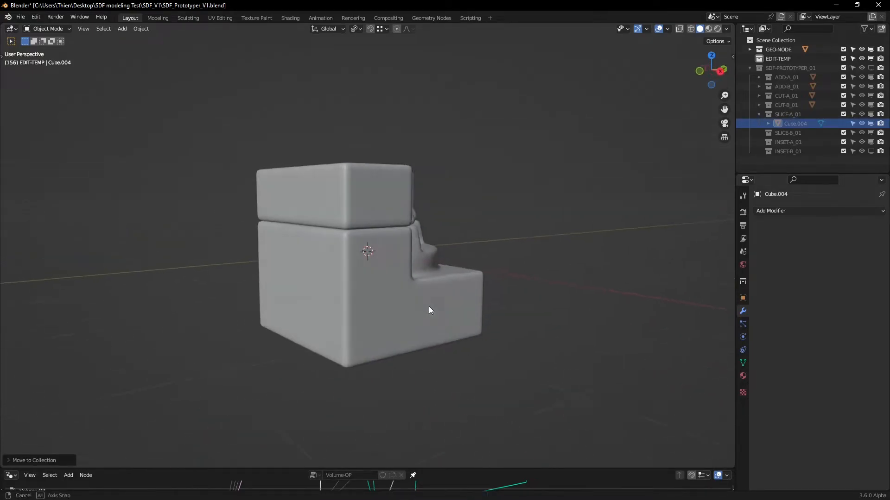
drag(429, 310, 476, 275)
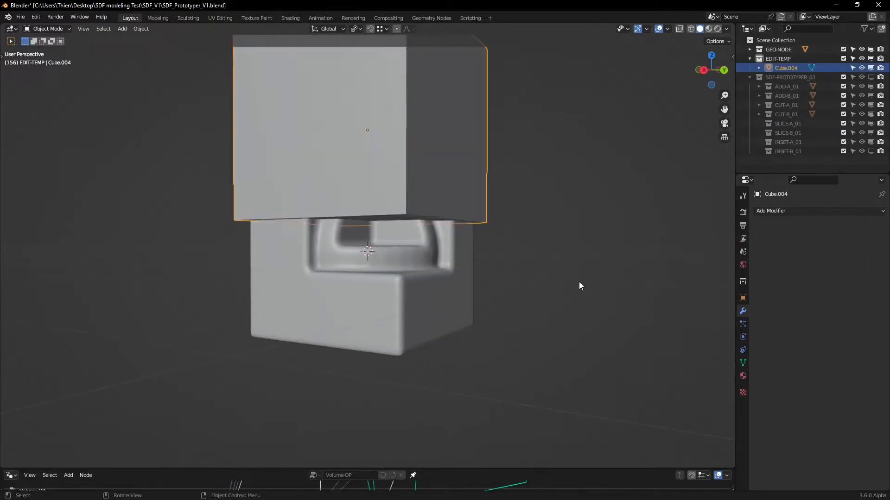
key(g)
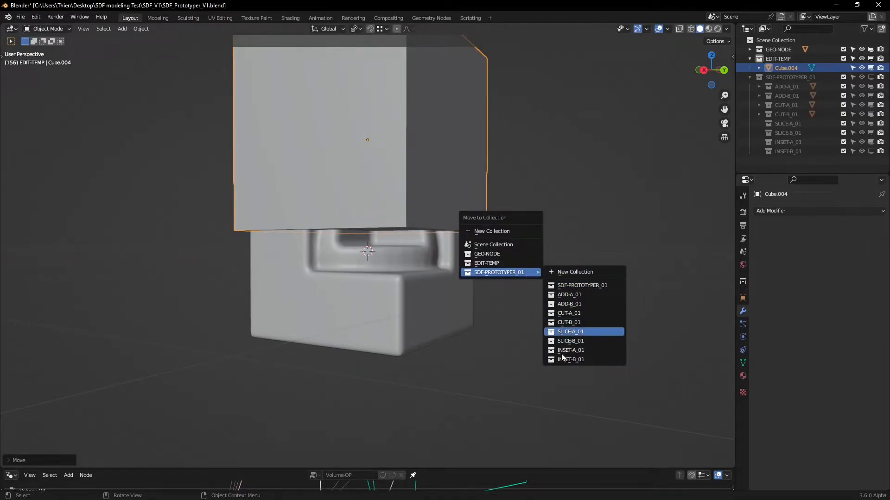
click(570, 331)
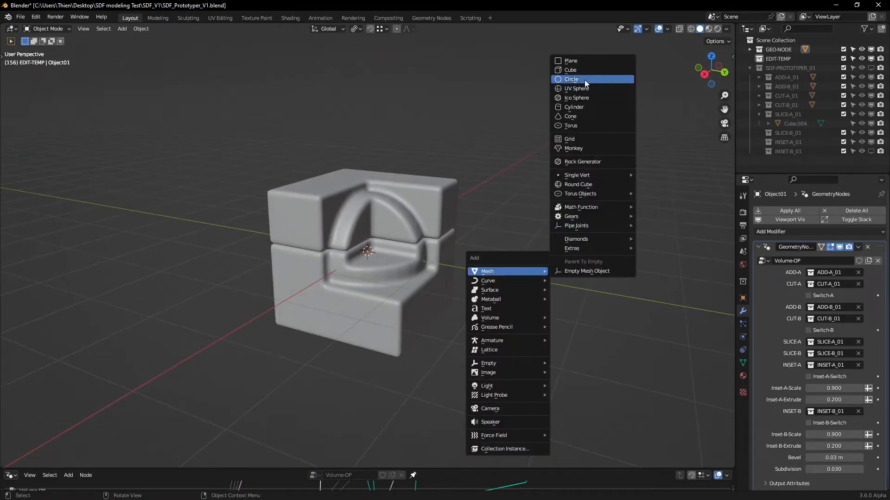
- Add a cube shifted across the model's side, first landing in SLICE-A_01
click(570, 70)
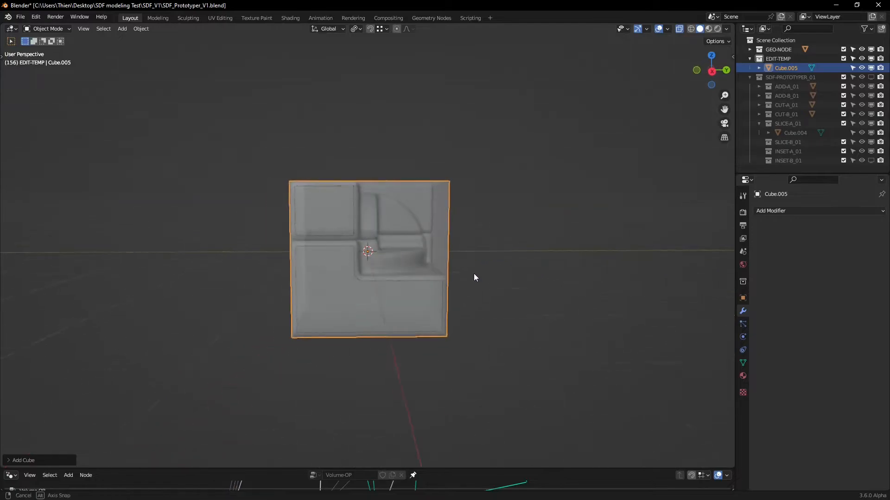
key(g)
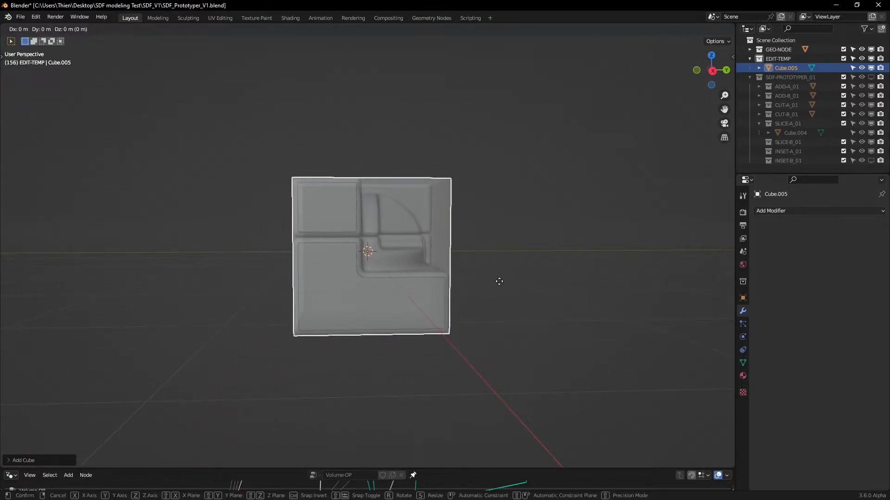
drag(500, 282, 414, 311)
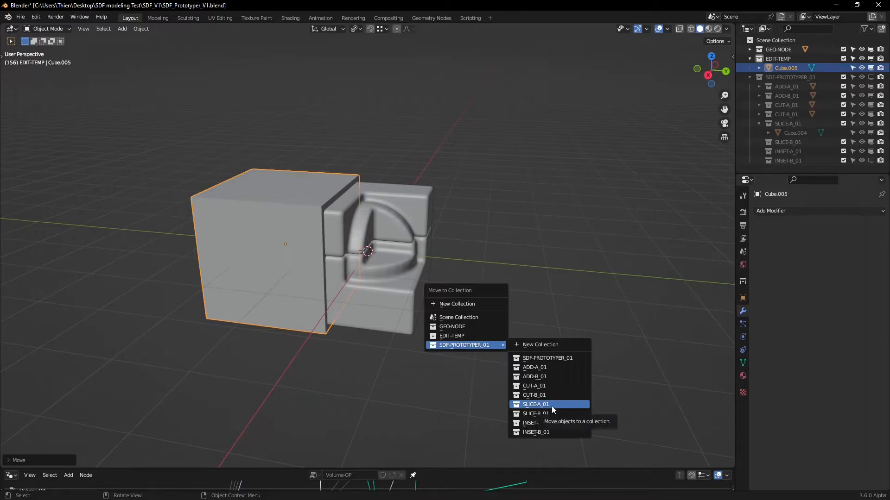
click(535, 404)
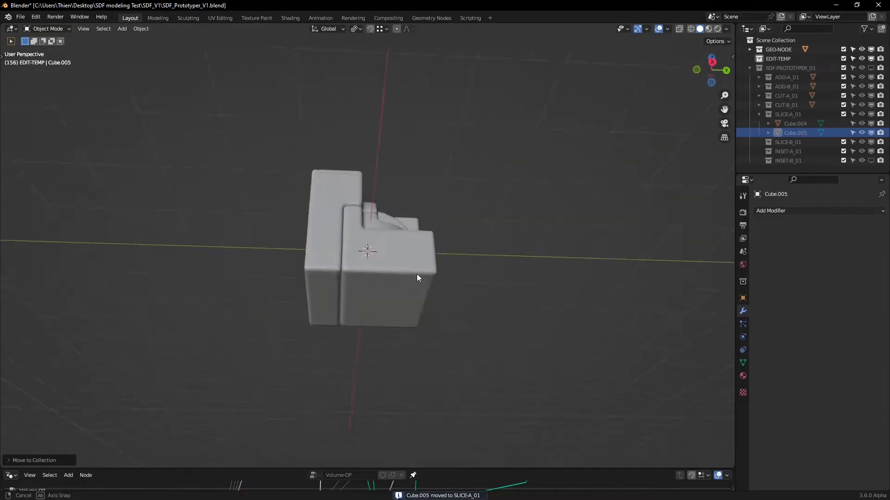
- Move the cube into SLICE-B_01 instead and inspect the vertical groove
drag(417, 278, 441, 290)
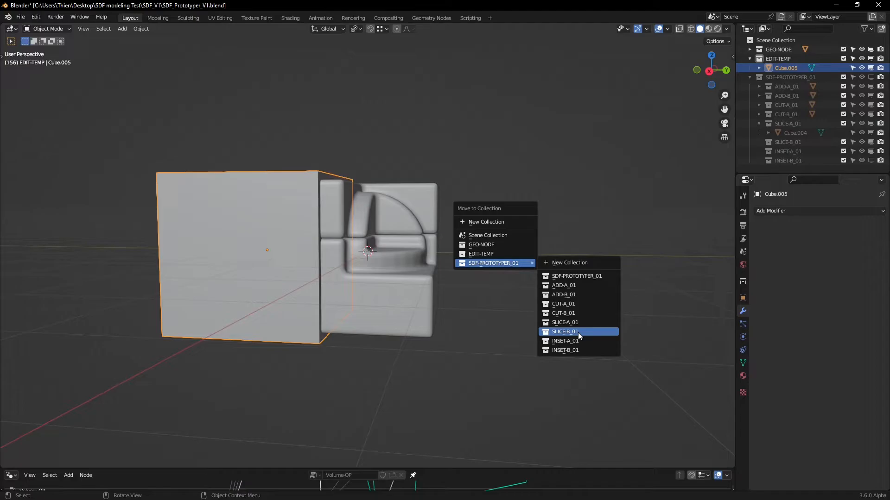
click(565, 331)
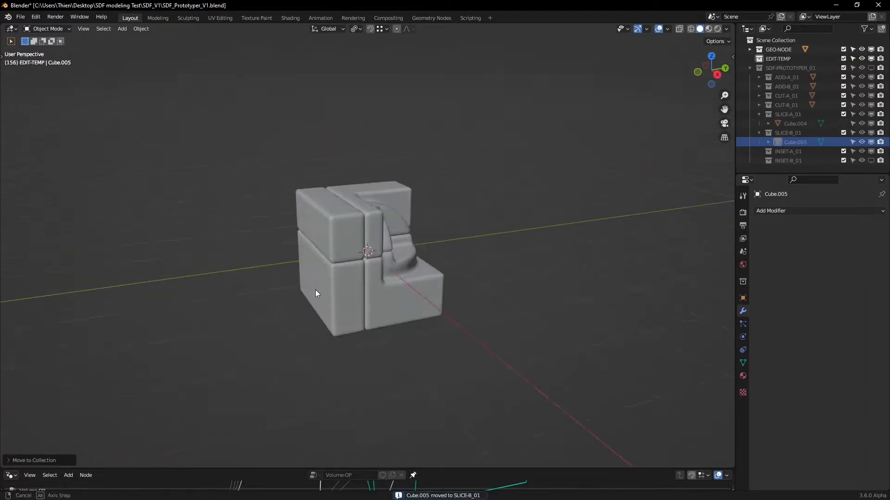
drag(316, 294, 250, 304)
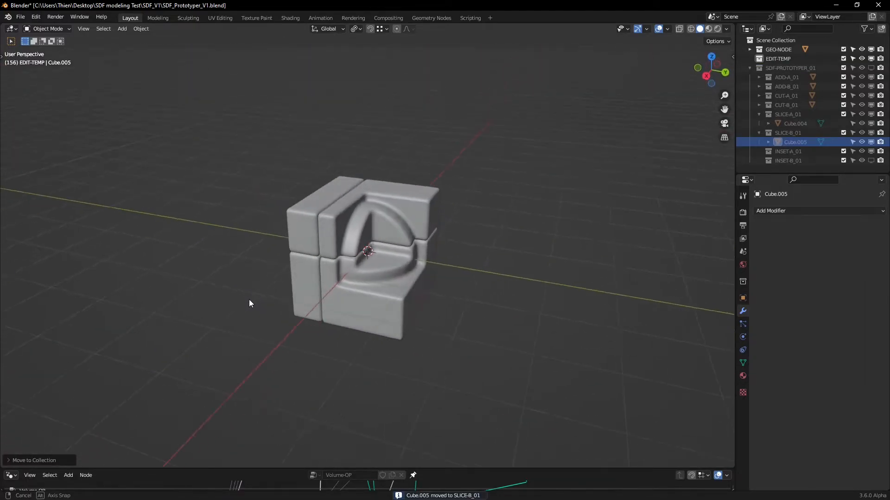
drag(249, 304, 532, 294)
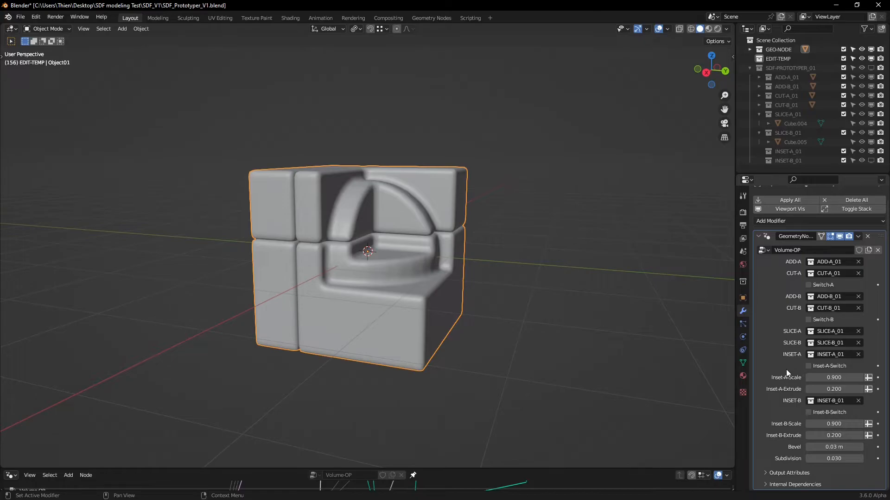
mouse_move(593, 387)
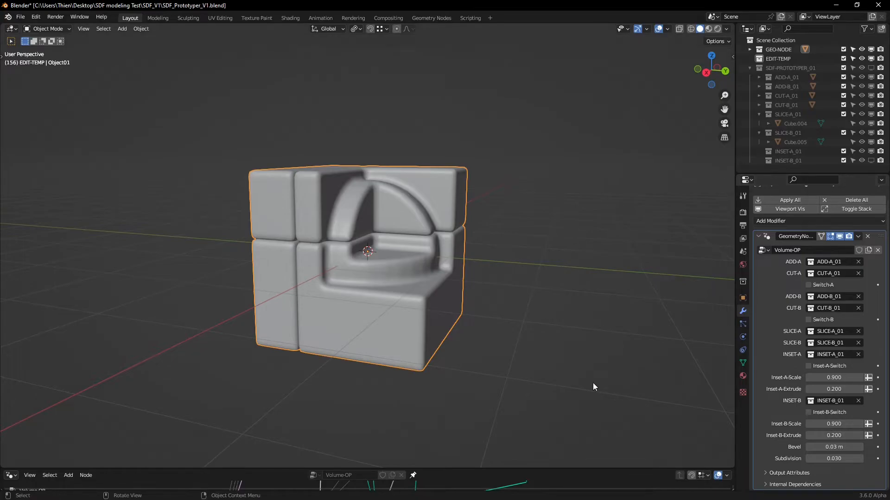
mouse_move(549, 368)
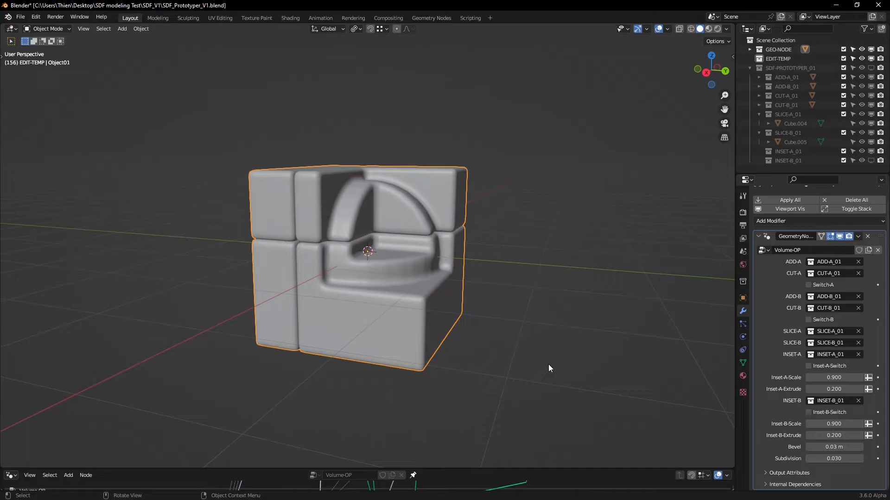
mouse_move(587, 370)
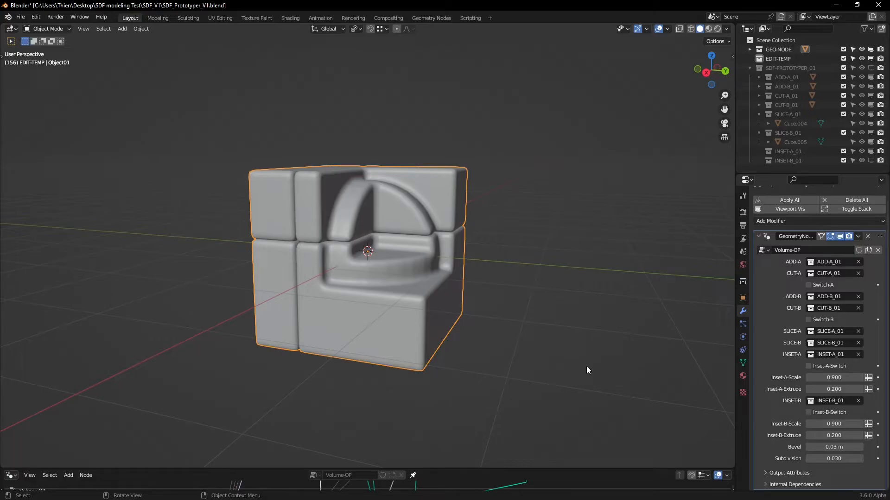
mouse_move(586, 367)
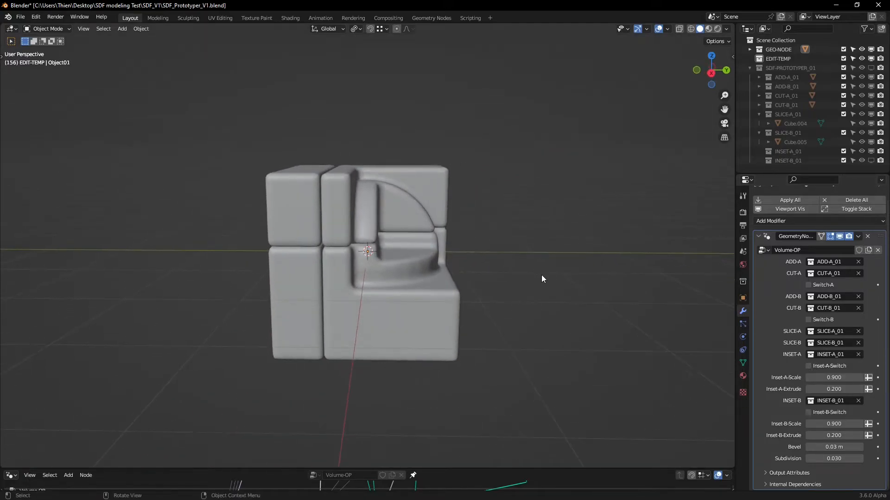
- Add a cube overlapping the front corner of the SDF block
click(121, 28)
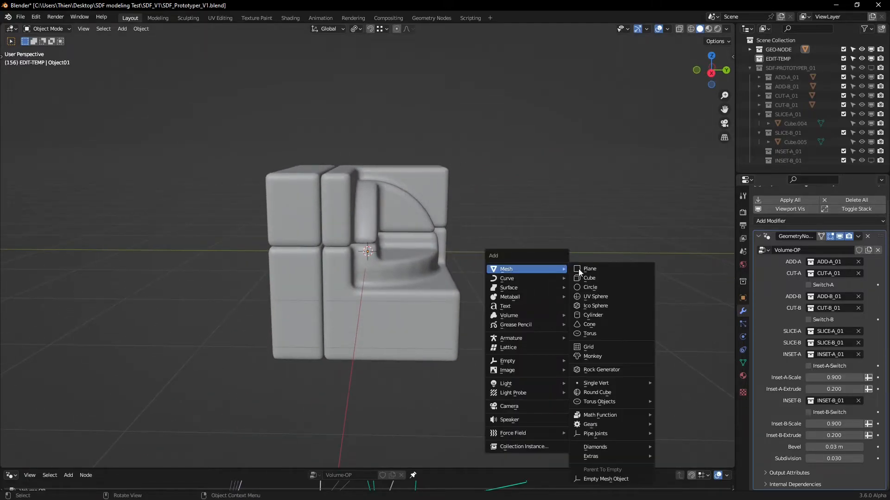
mouse_move(589, 278)
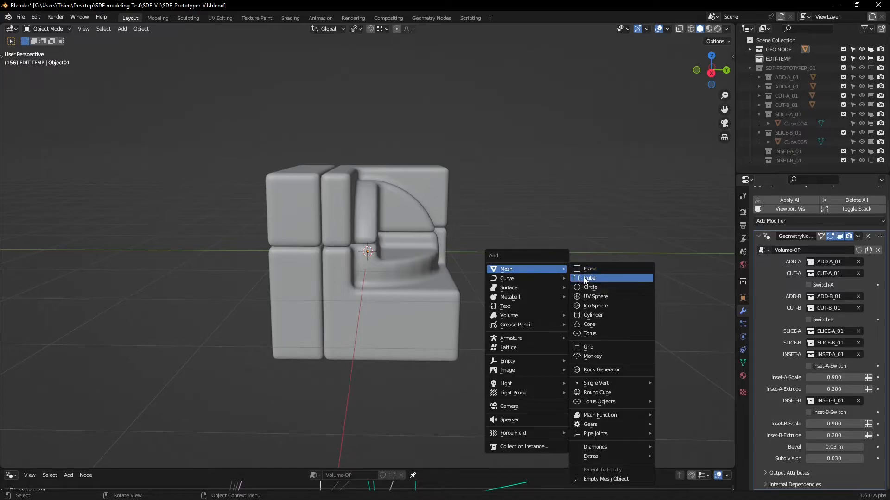
click(590, 278)
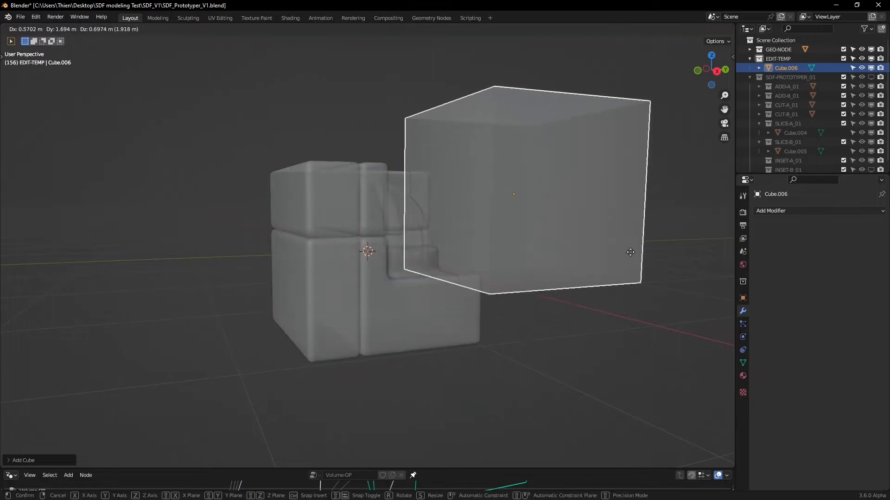
click(572, 305)
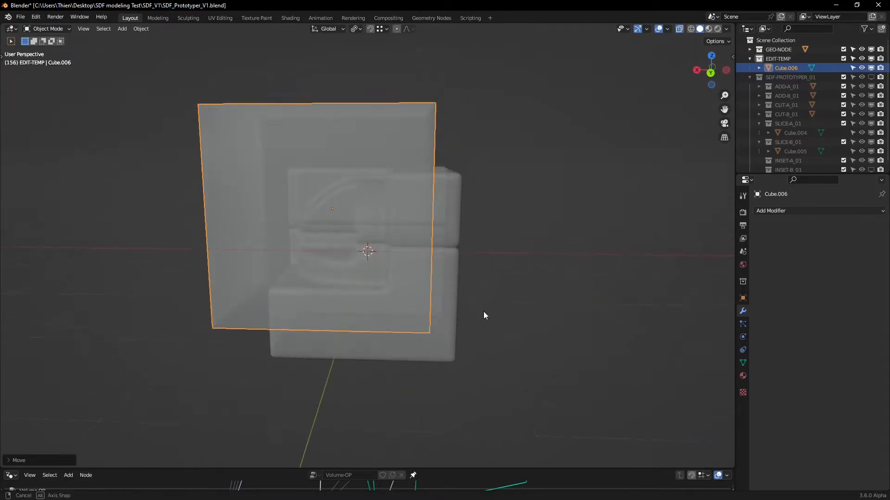
drag(482, 315, 589, 302)
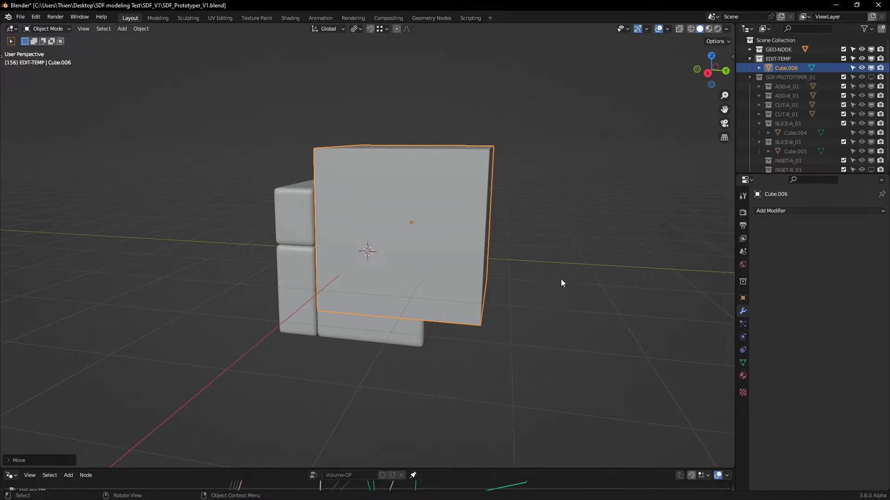
mouse_move(545, 284)
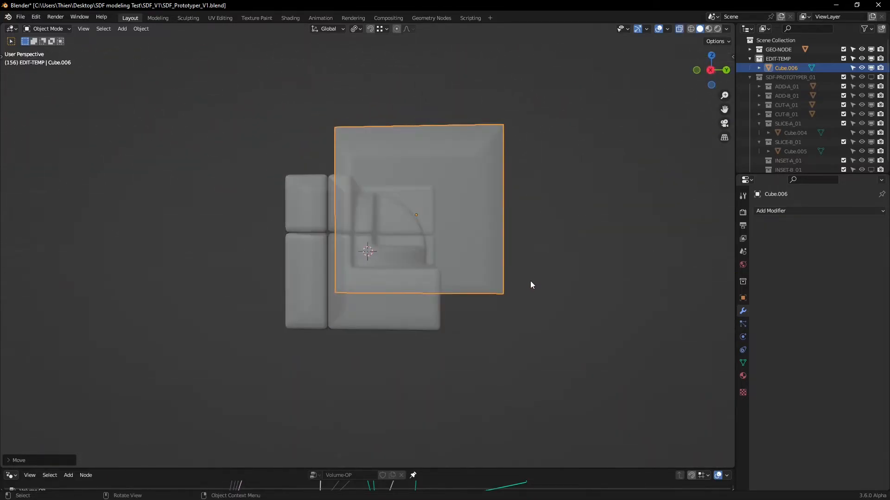
drag(530, 285, 508, 289)
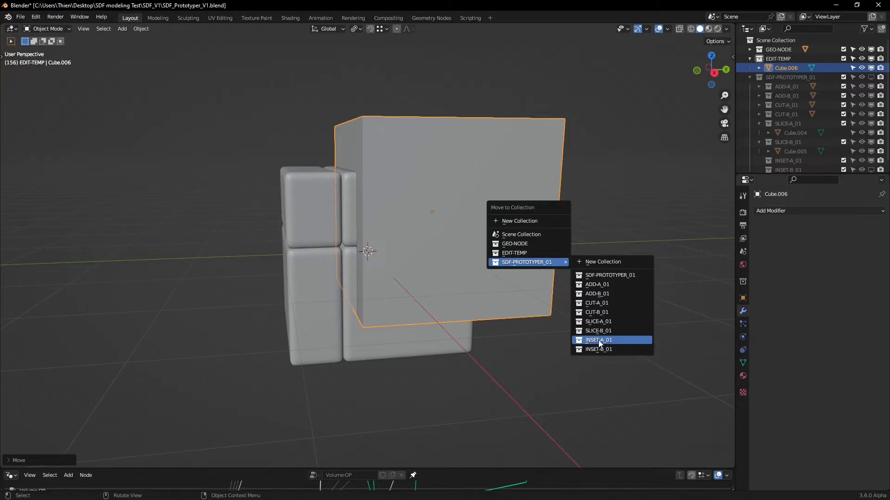
- Move the corner cube into the INSET-A_01 collection, recessing the front face
click(597, 340)
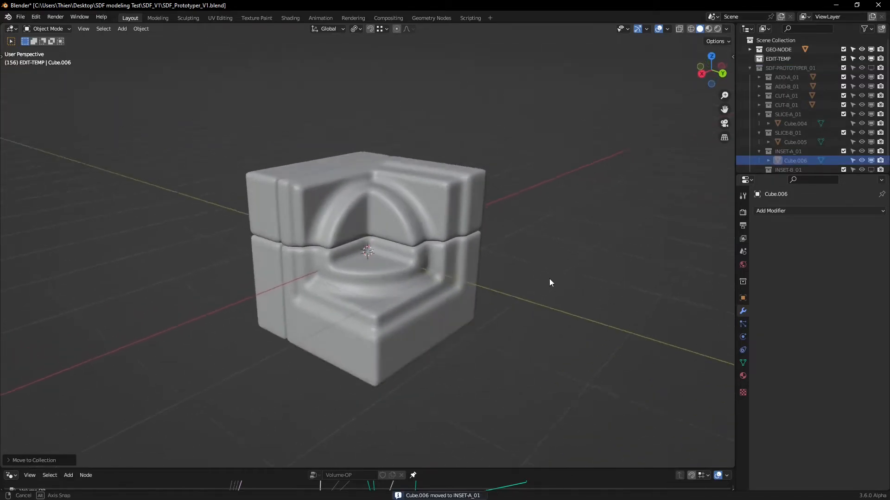
drag(549, 283, 527, 295)
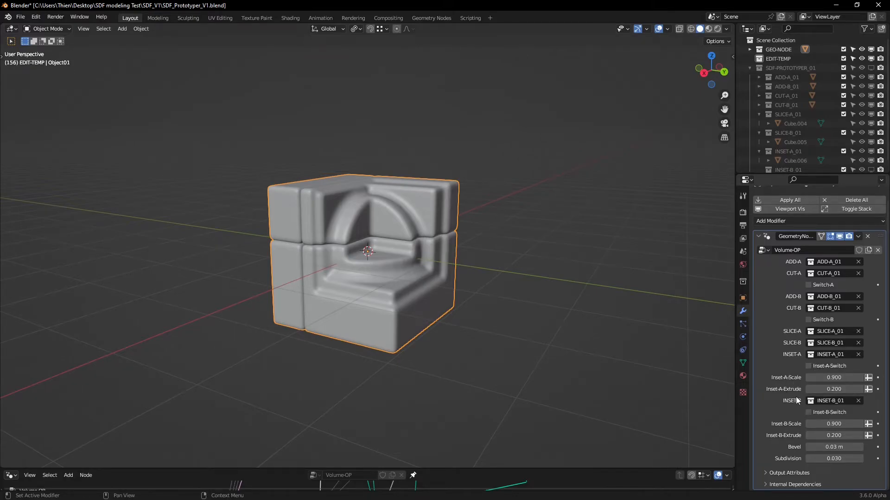
mouse_move(819, 373)
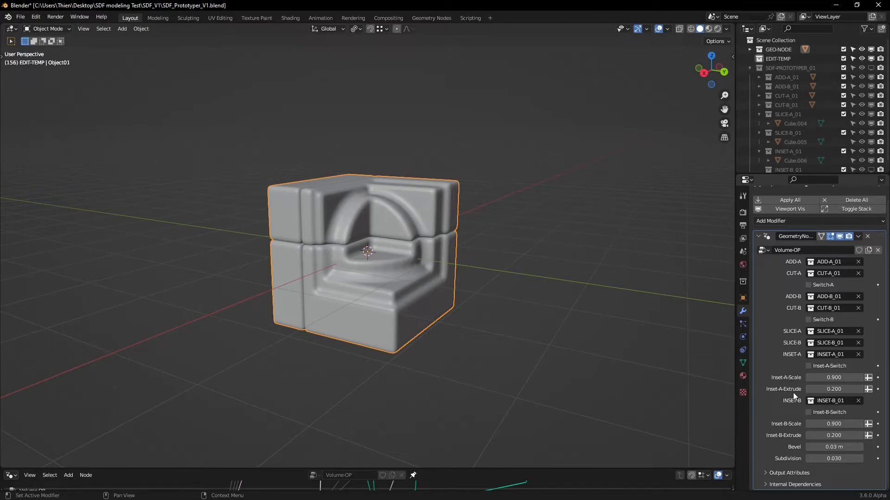
mouse_move(794, 386)
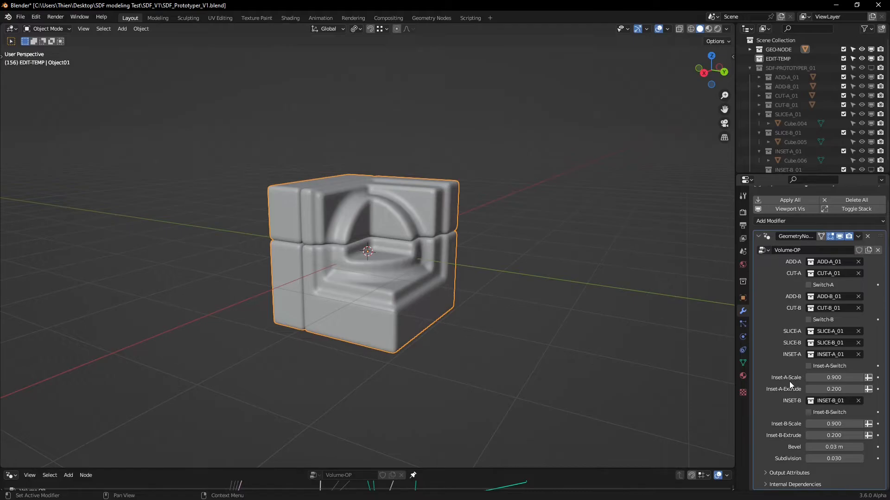
mouse_move(790, 385)
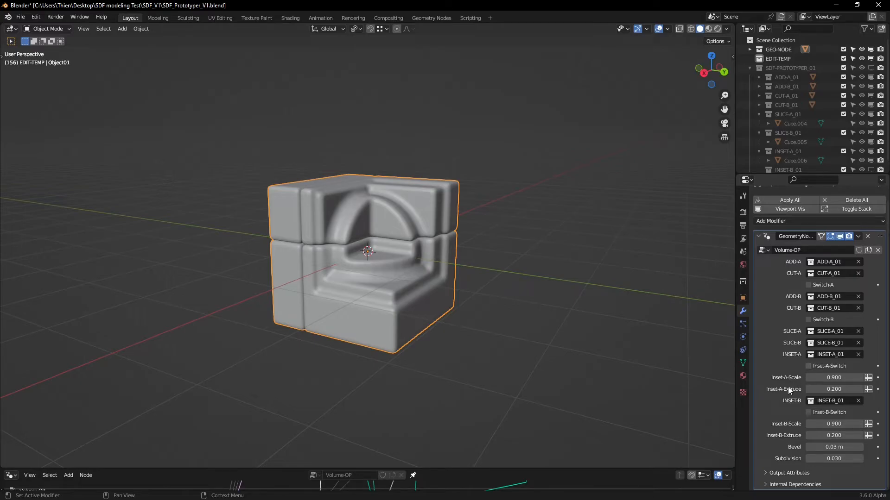
mouse_move(810, 368)
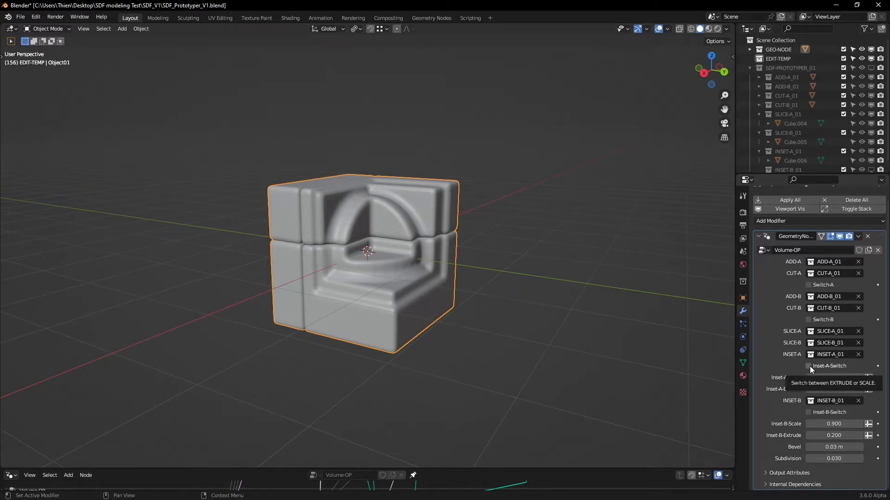
- Toggle the Inset-A switch between extrude and scale modes and back, then view the cut
click(808, 366)
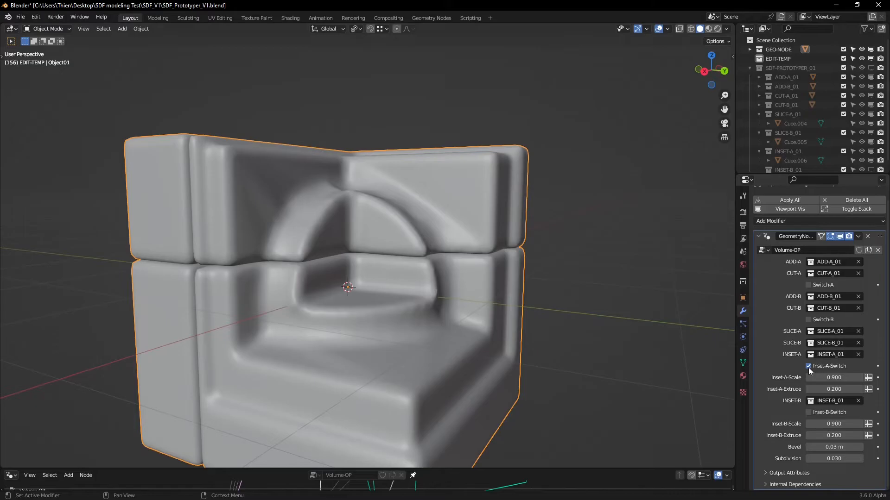
click(808, 366)
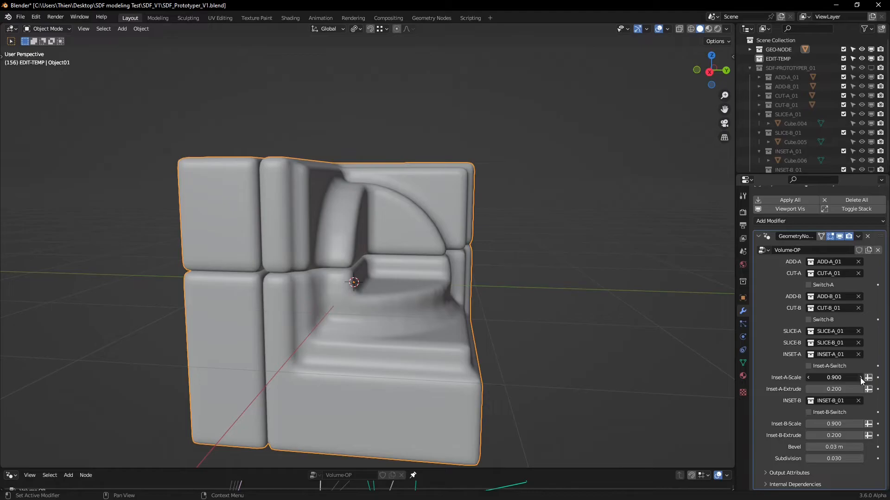
drag(834, 377, 839, 377)
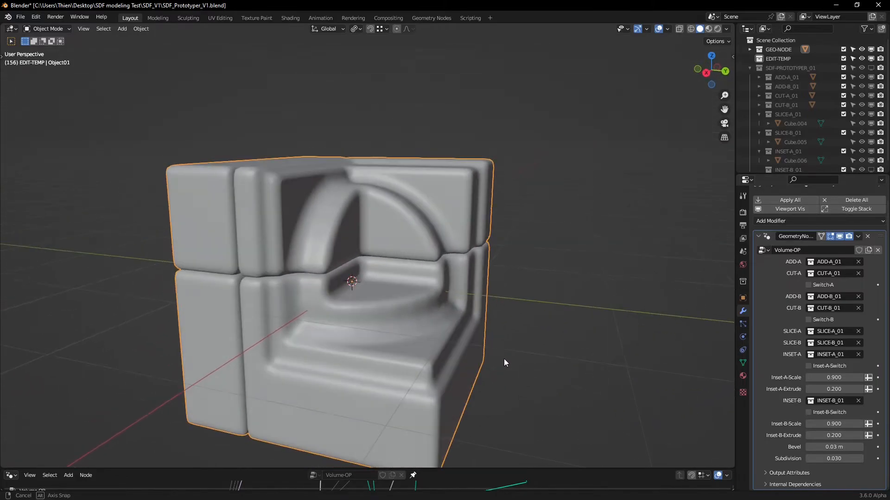
drag(505, 363, 519, 345)
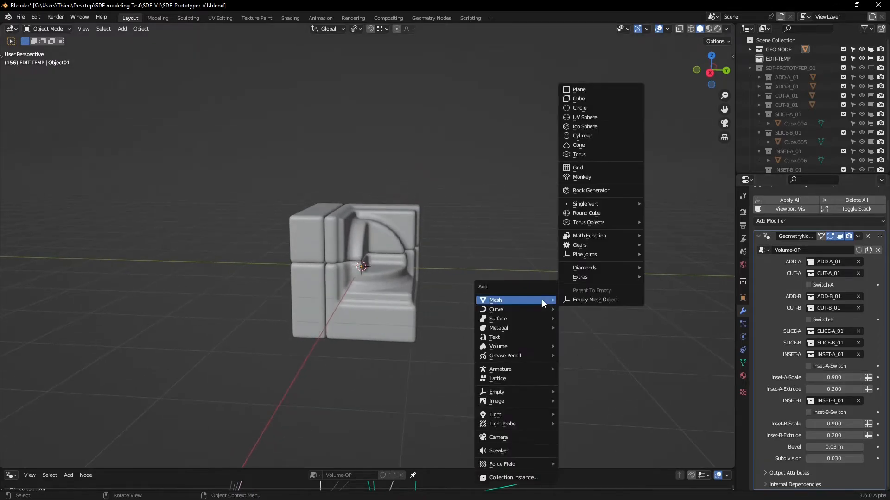
- Add a cube above the model and move it into the INSET-B_01 collection
click(579, 98)
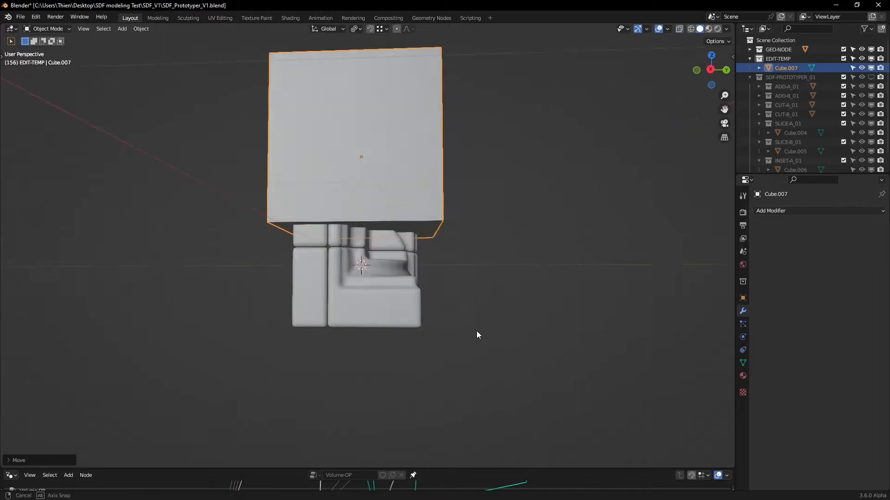
drag(476, 335, 414, 342)
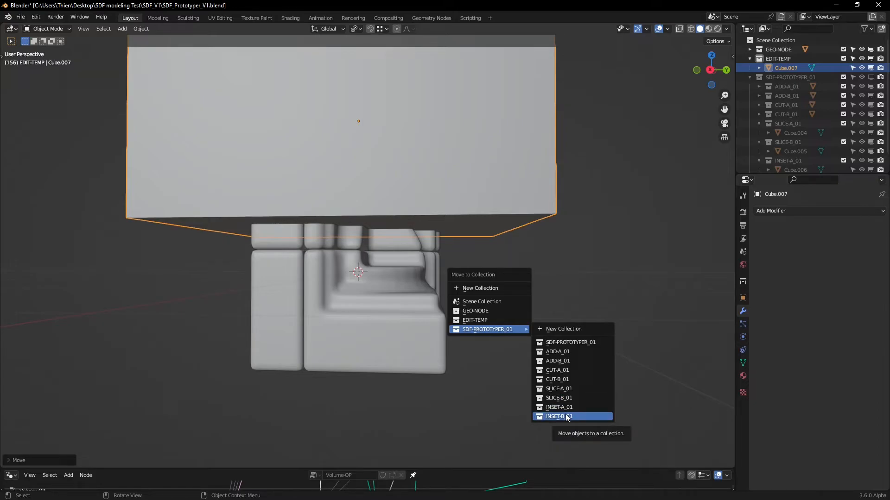
click(558, 416)
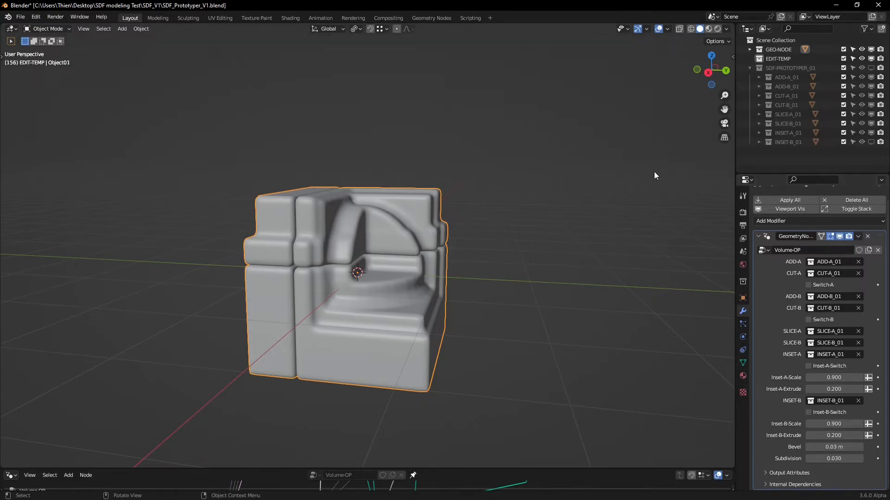
- Show the wireframe overlay, set Volume-OP bevel 0.01 m and subdivision 0.02 then 0.01
click(668, 28)
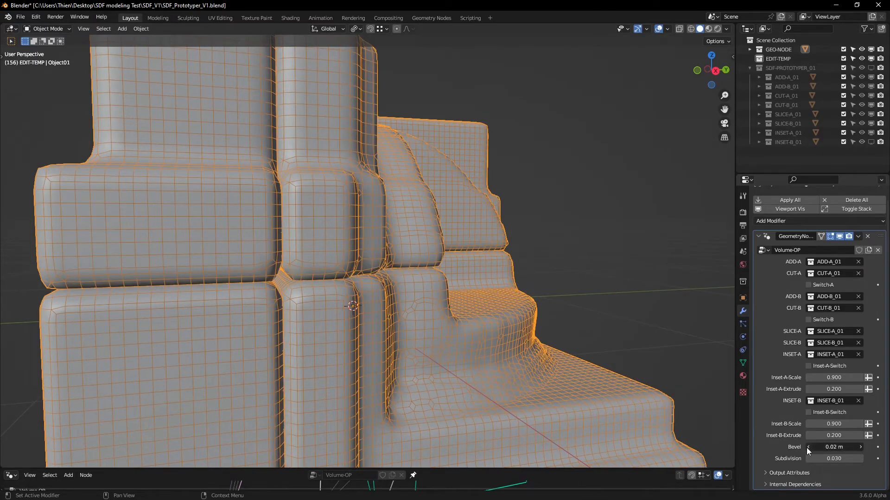
drag(834, 447, 823, 447)
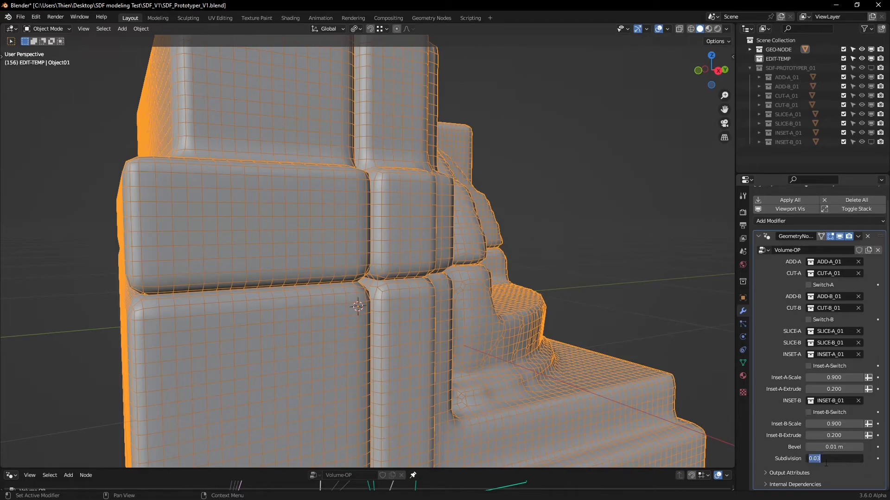
text(0.020)
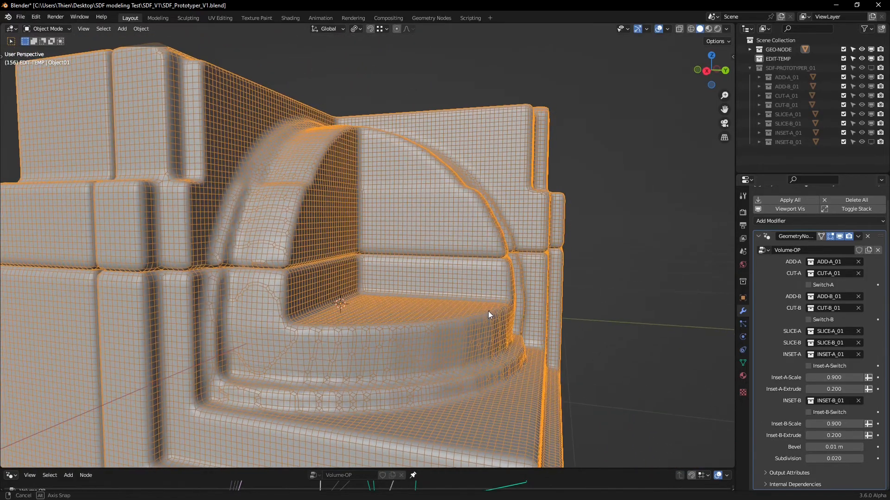
drag(489, 315, 498, 326)
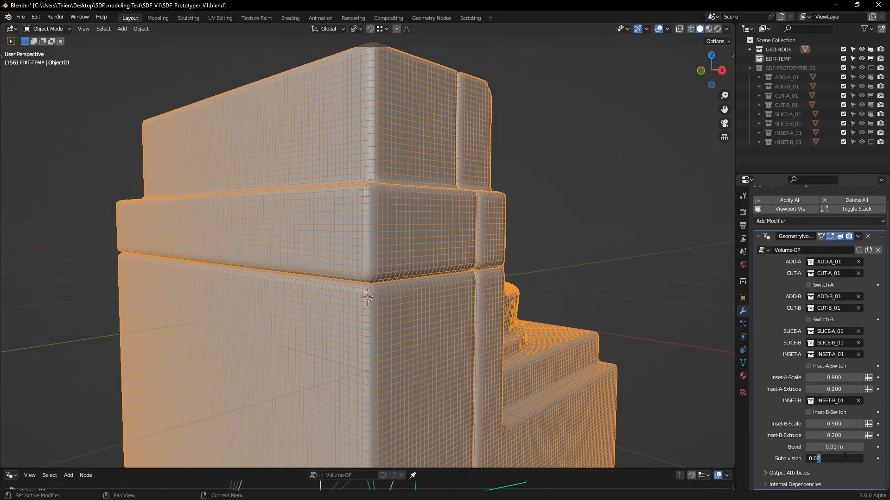
text(0.010)
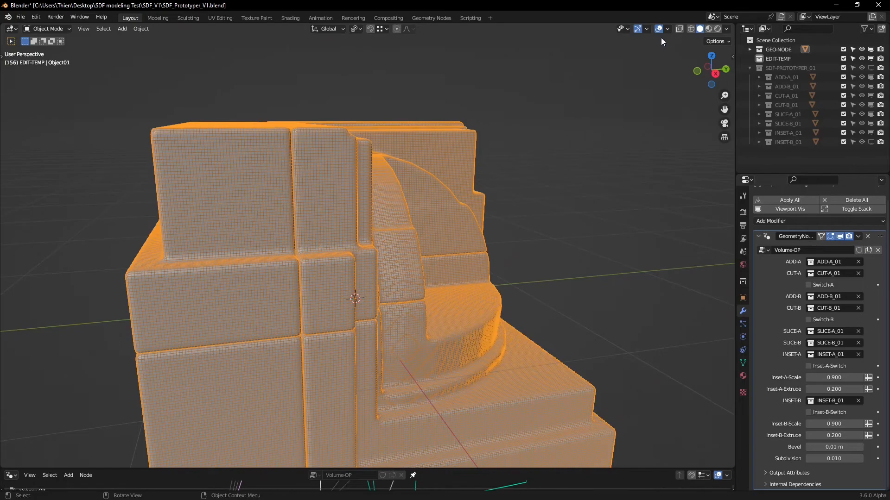
- Turn off the Wireframe overlay and orbit around the quarter-sphere cut and stepped profile
click(646, 29)
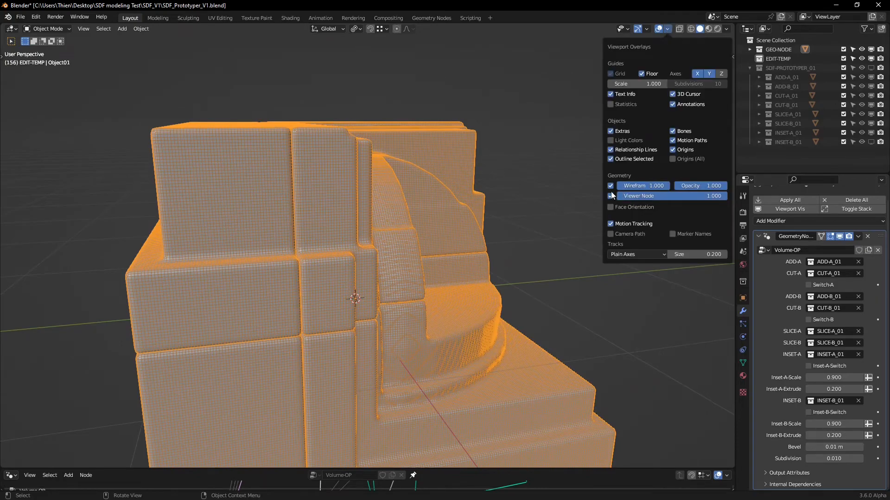
click(610, 185)
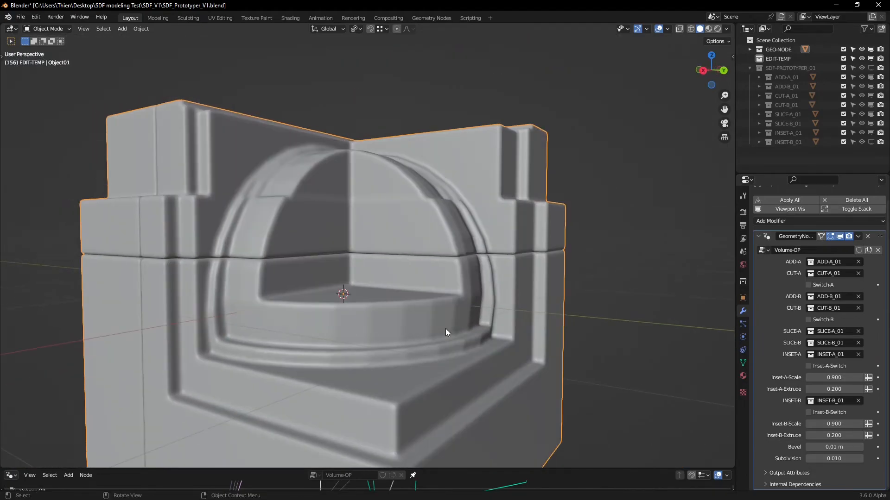
drag(446, 333, 522, 316)
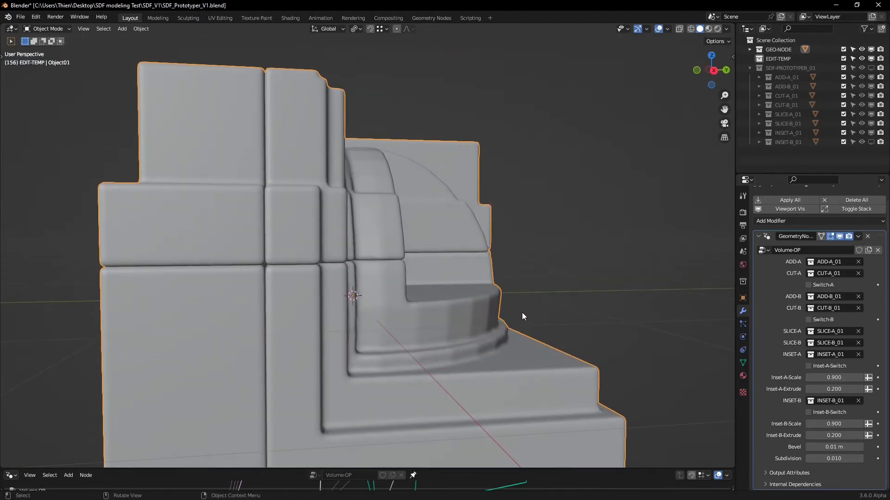
drag(522, 317, 395, 246)
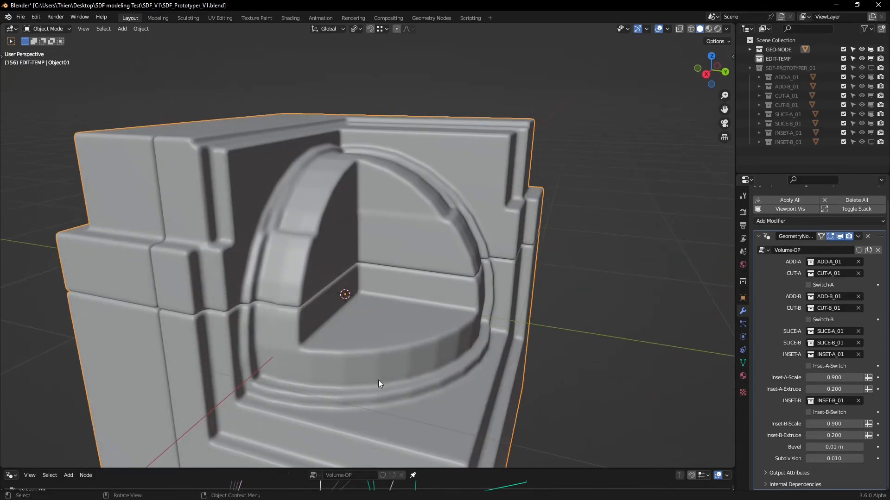
drag(379, 383, 295, 340)
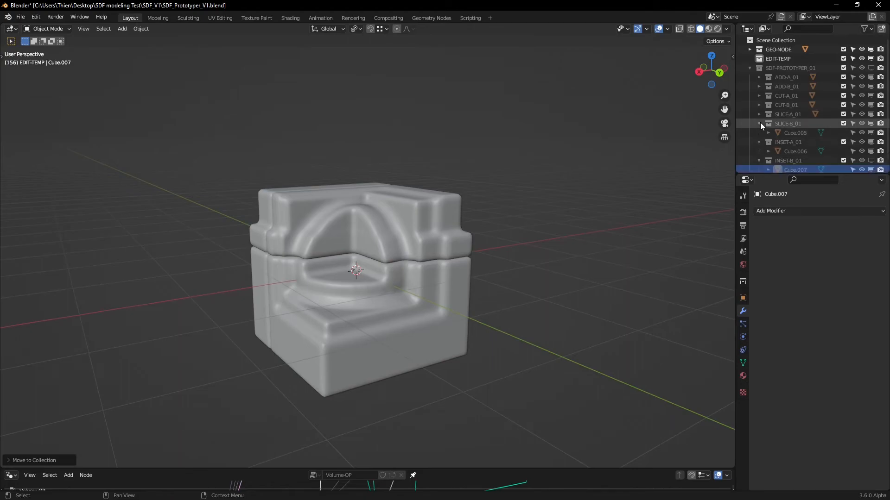
- Collapse the expanded prototyper sub-collections in the Outliner
click(760, 123)
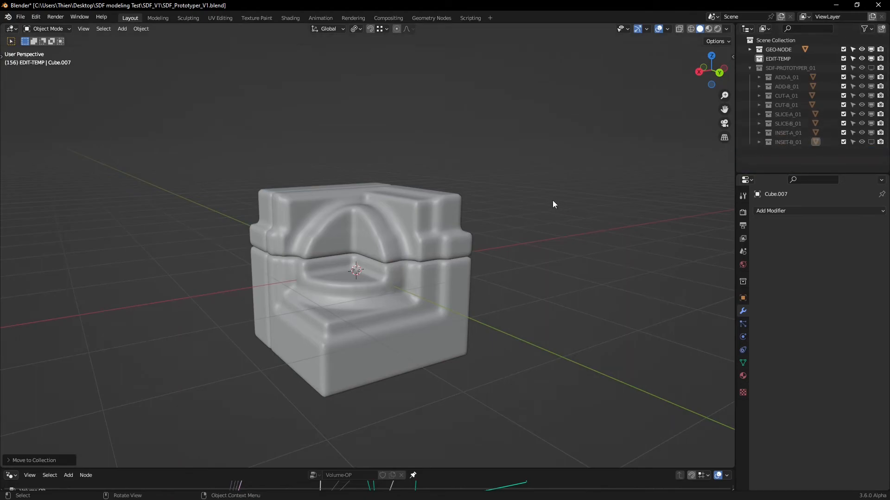
mouse_move(572, 221)
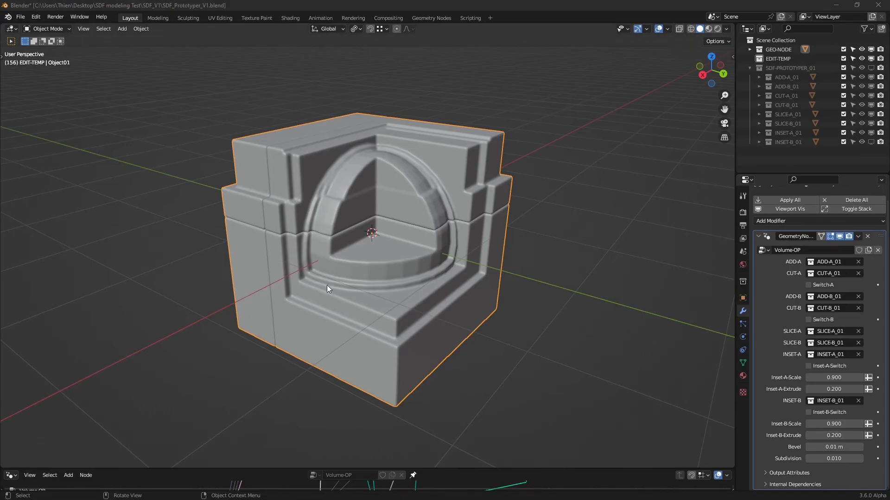
mouse_move(363, 294)
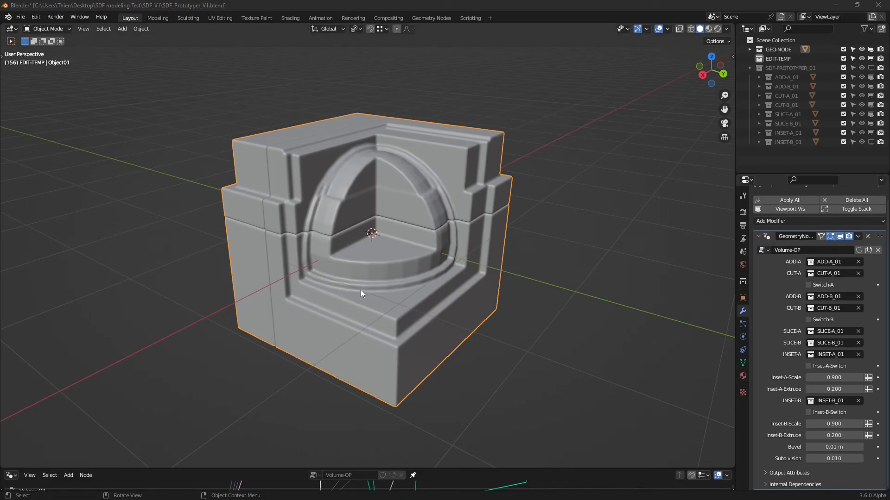
mouse_move(310, 307)
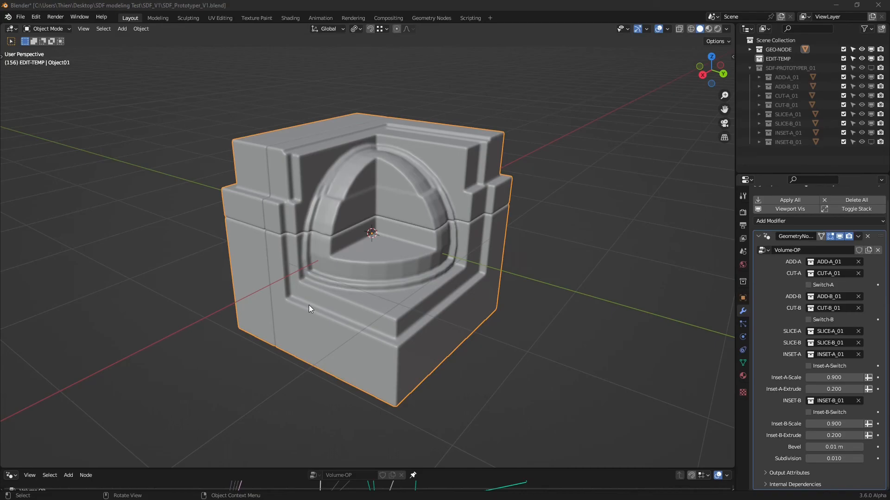
mouse_move(306, 291)
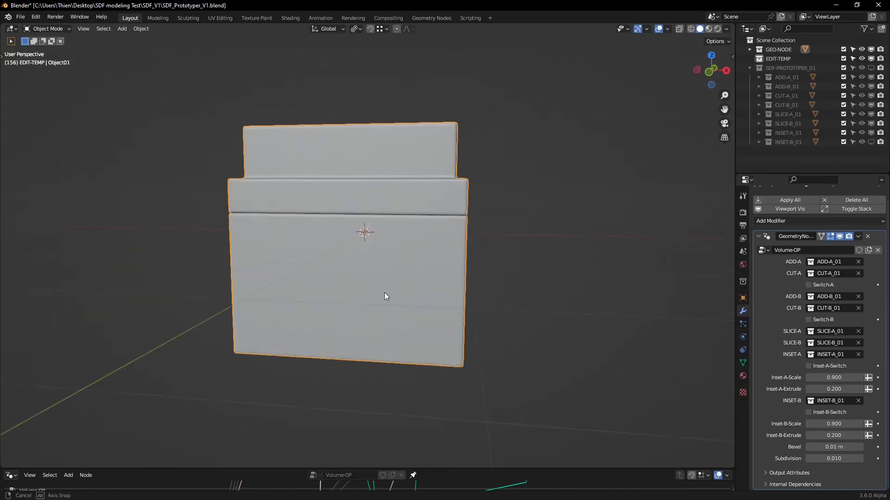
drag(385, 294, 463, 323)
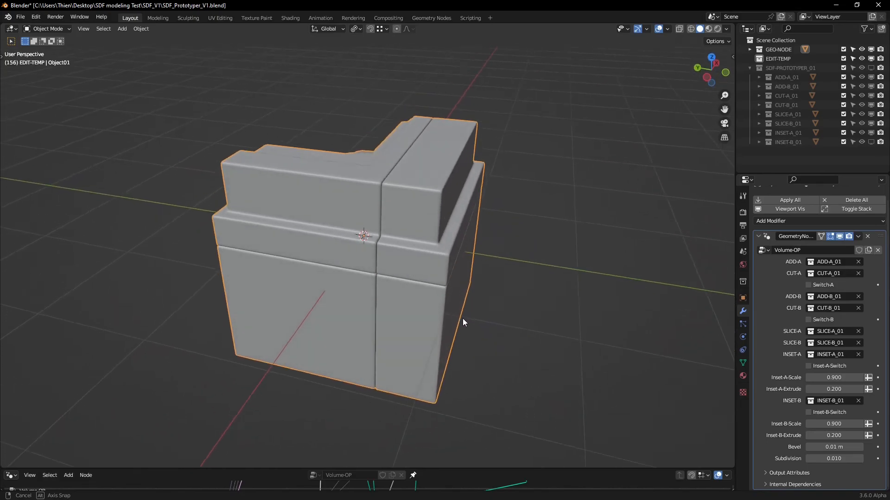
drag(463, 323, 334, 307)
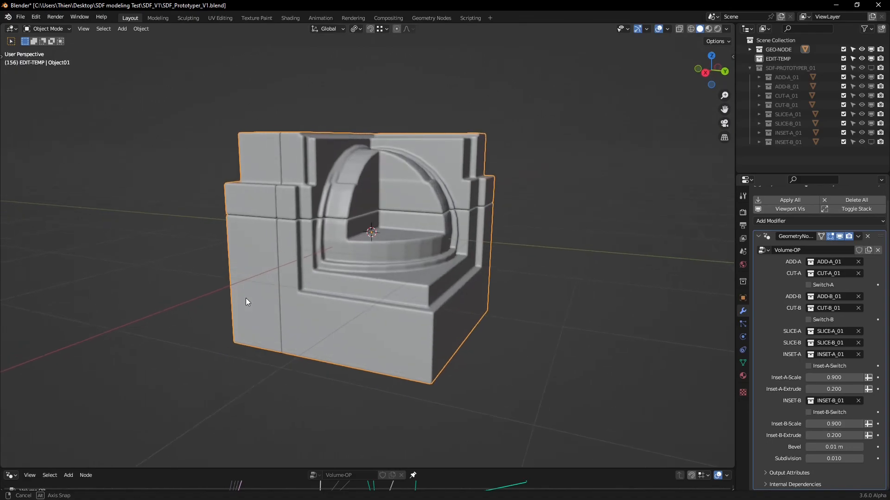
drag(247, 302, 448, 249)
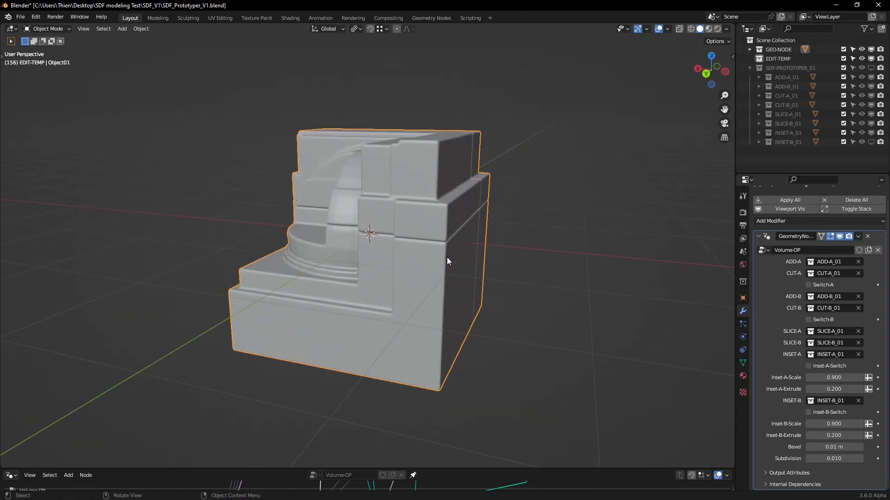
drag(447, 261, 489, 273)
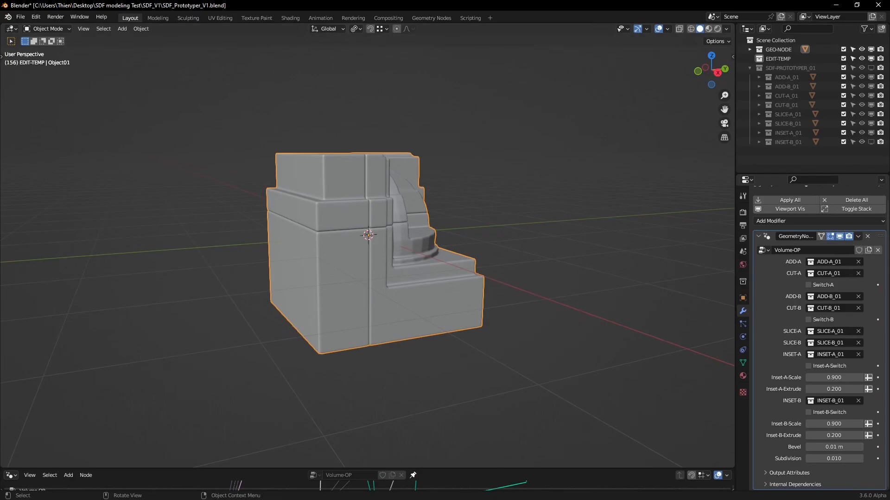
mouse_move(267, 340)
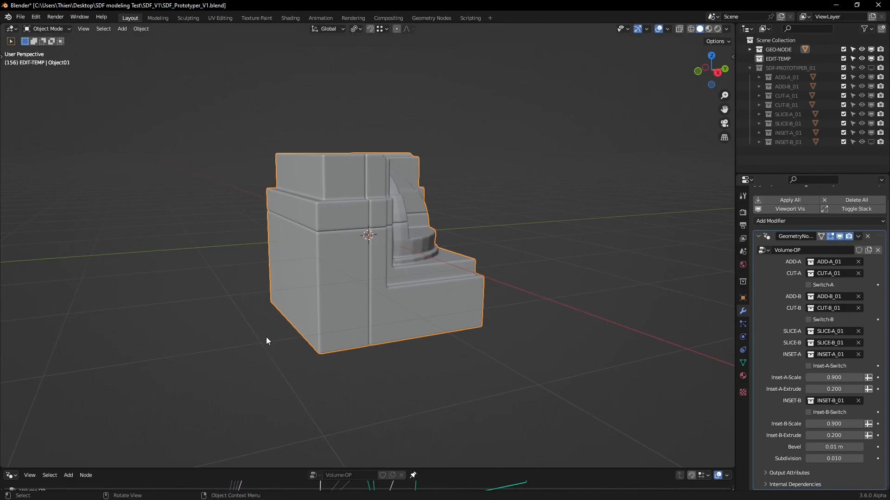